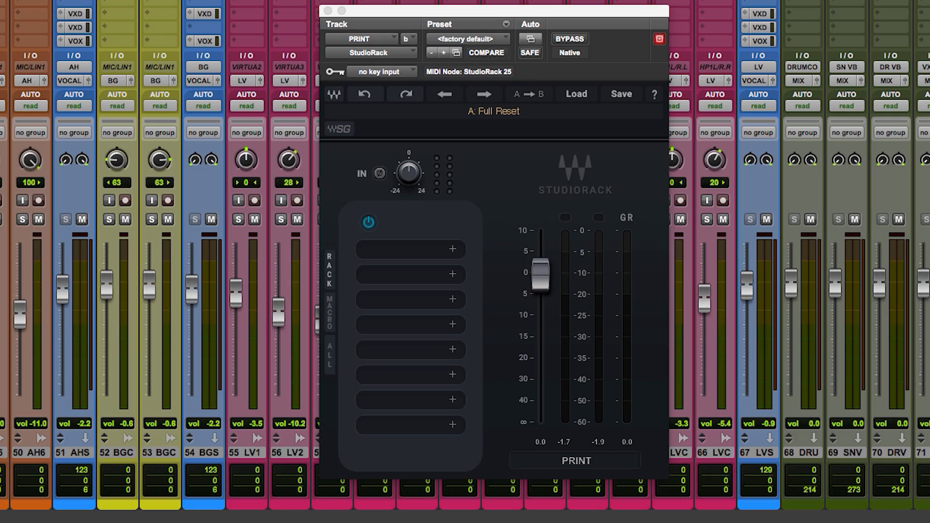
Step: Open the plugin browser for StudioRack's first empty slot on the PRINT track
left_click(409, 326)
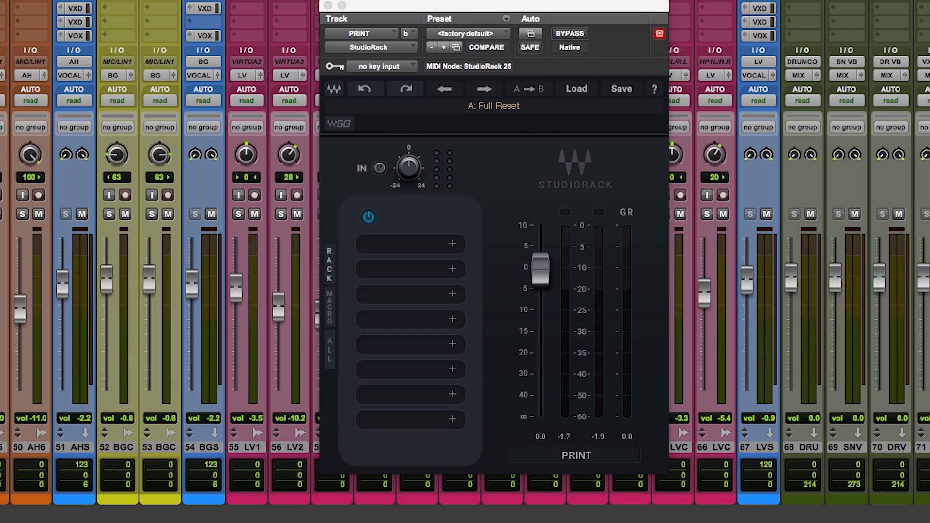
left_click(451, 243)
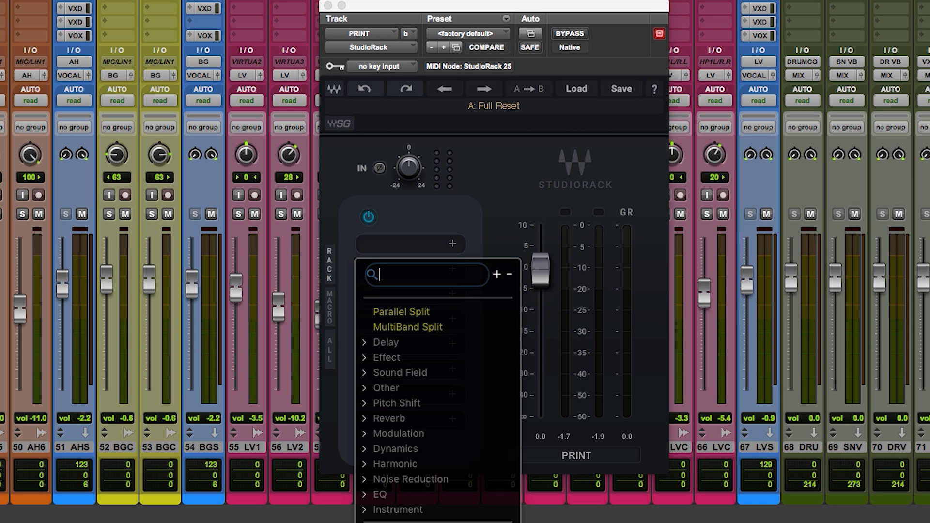
mouse_move(394, 464)
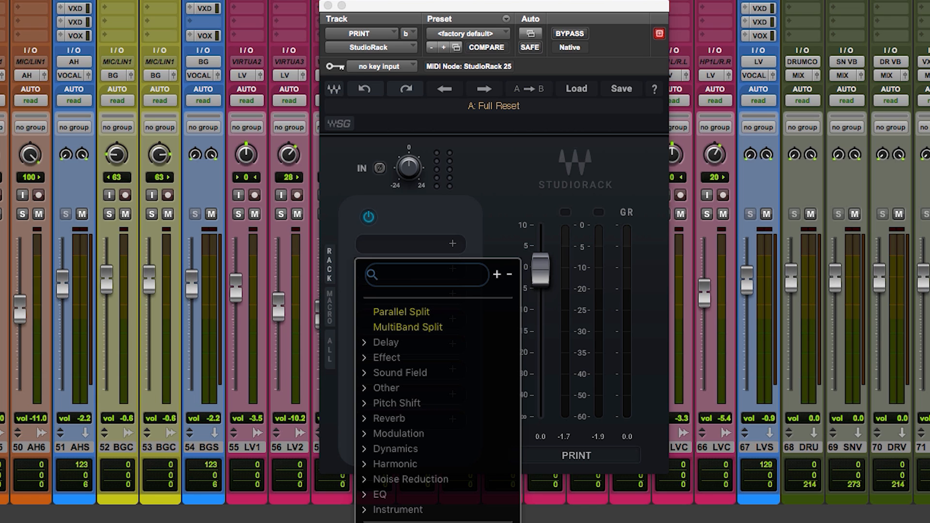
Step: Search 'sche' and load Scheps 73 into rack slot one
type("sch")
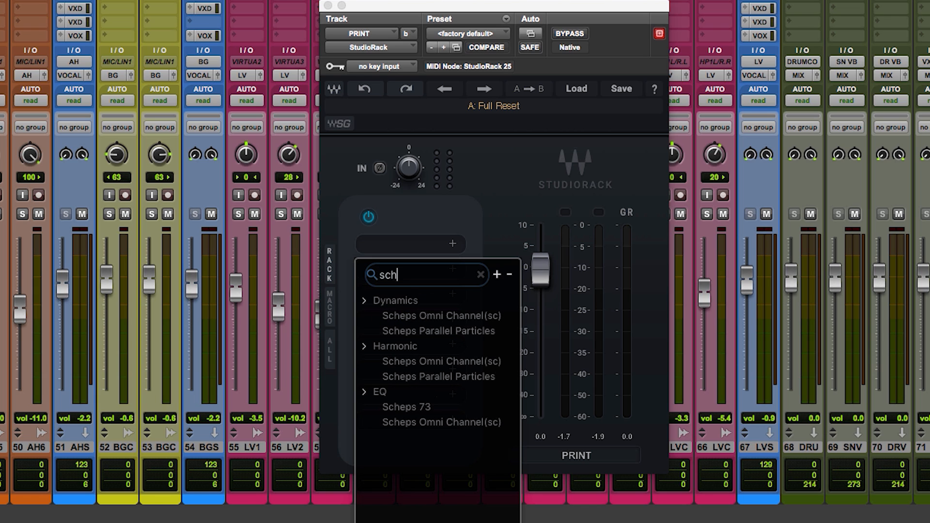
type("e")
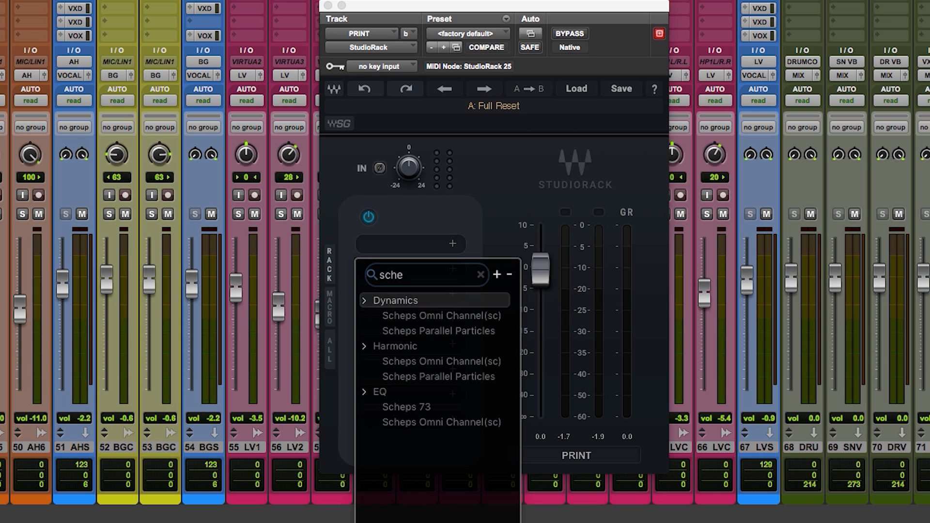
left_click(405, 406)
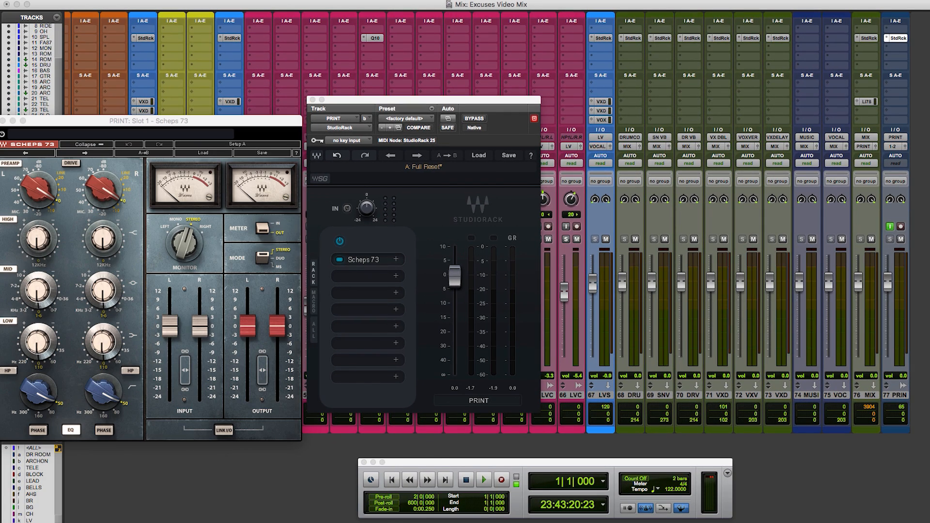
Step: Search 'CLA' and load CLA-2A into rack slot two
left_click(394, 276)
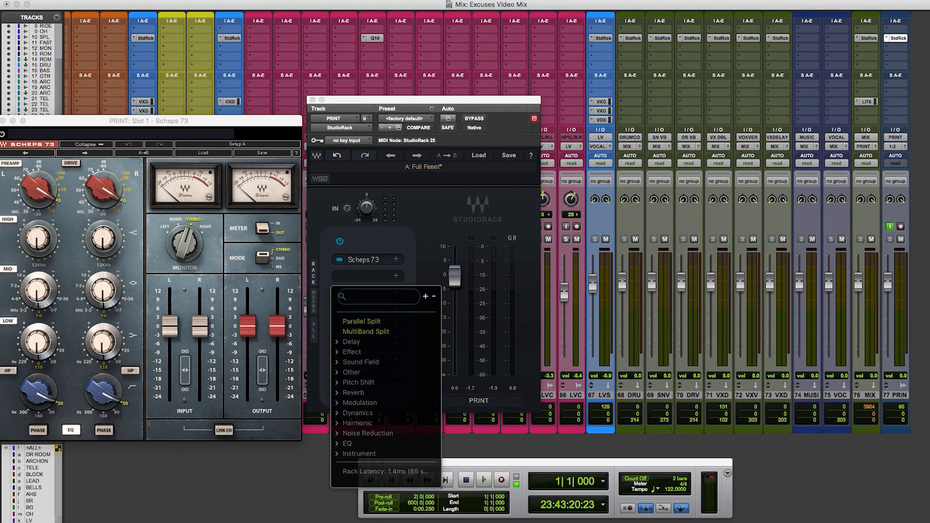
type("CLA")
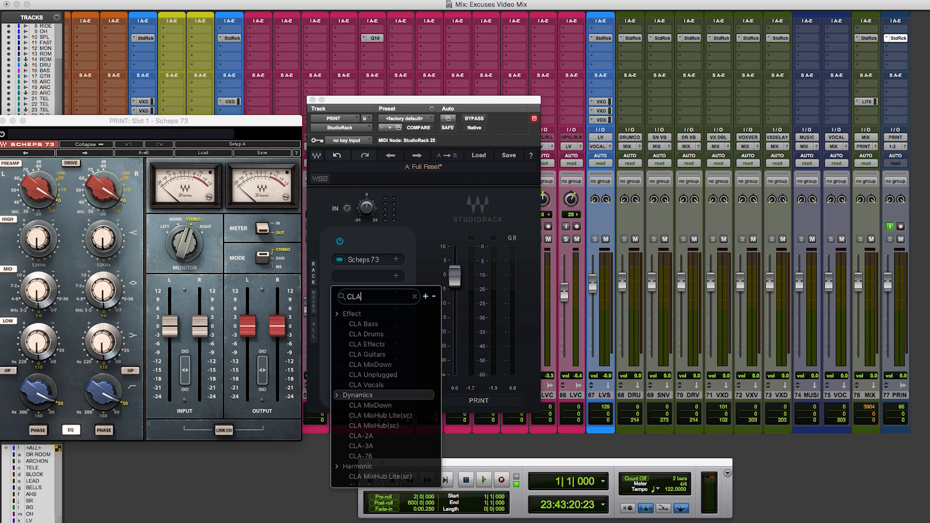
left_click(360, 436)
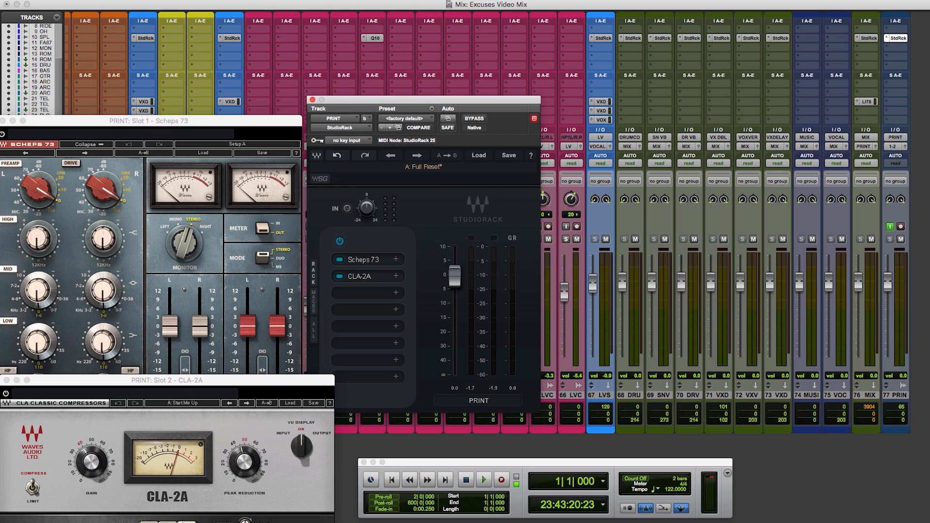
Step: Put a MultiBand Split in slot three and add a band for four bands
left_click(396, 293)
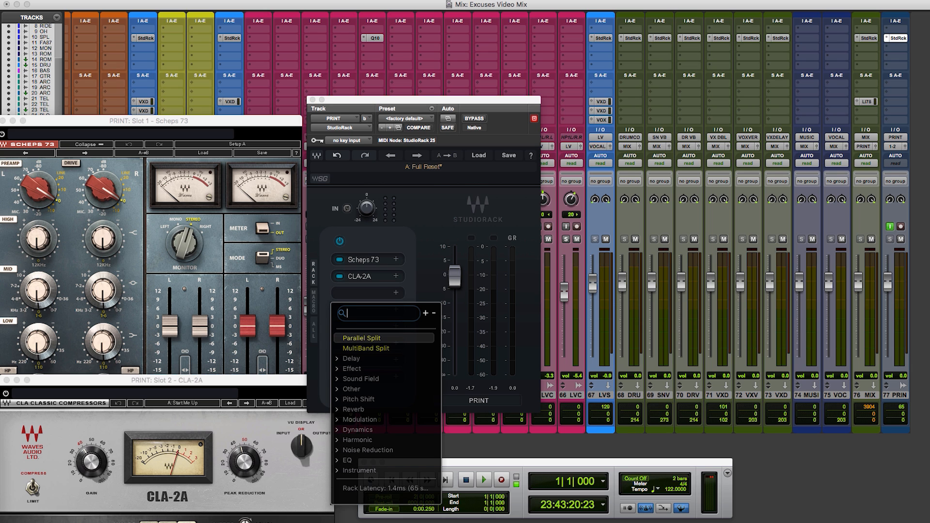
mouse_move(365, 349)
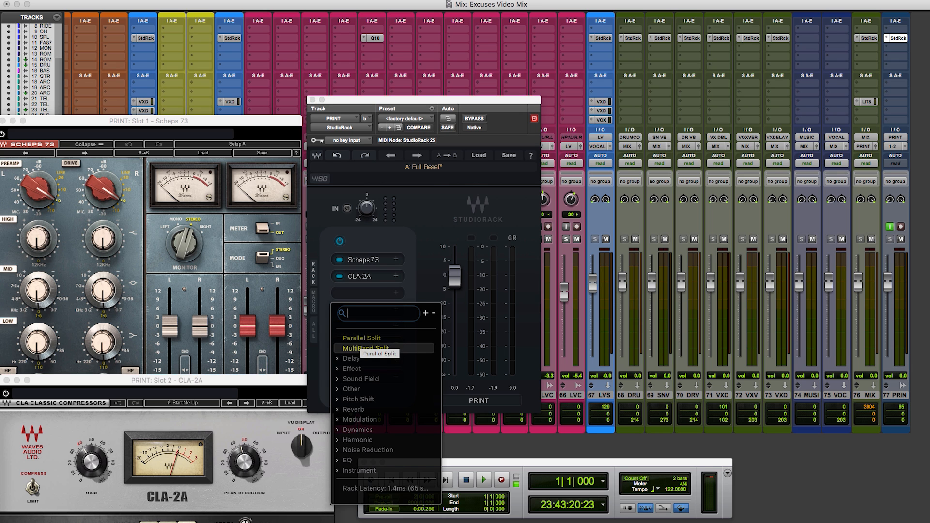
left_click(365, 349)
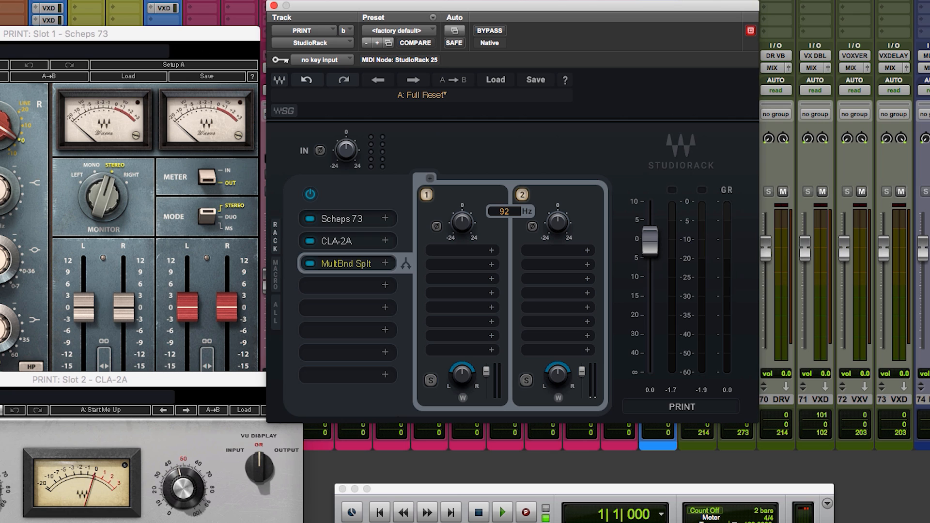
left_click(431, 178)
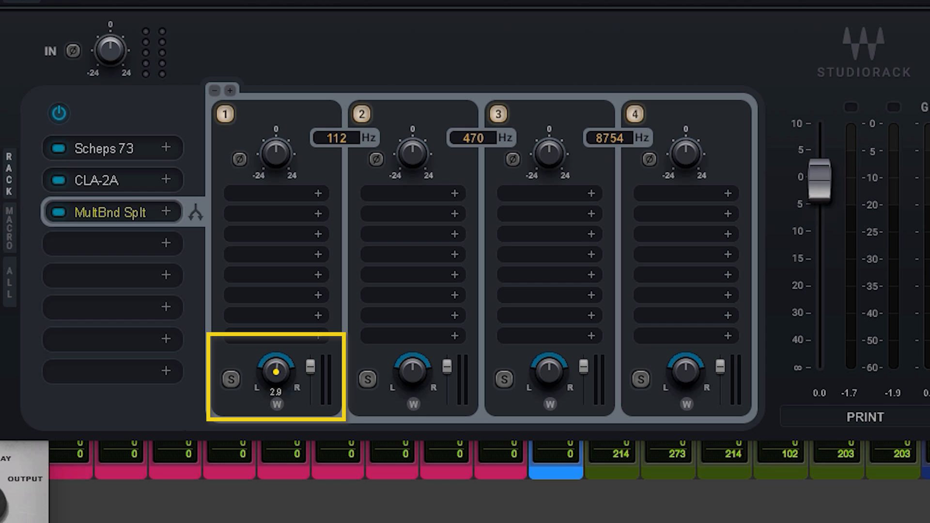
mouse_move(282, 413)
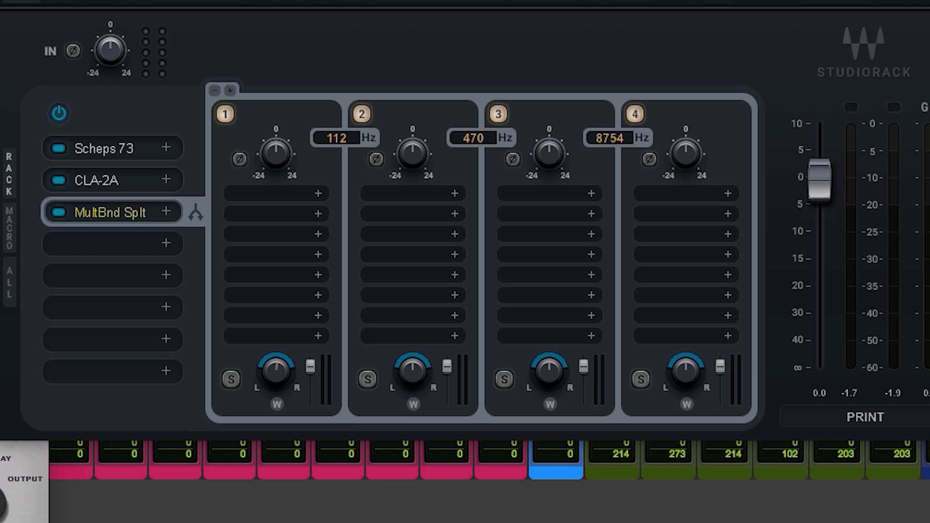
Step: Open the plugin browser on band 4 of the MultiBand Split
left_click(504, 379)
type("dist")
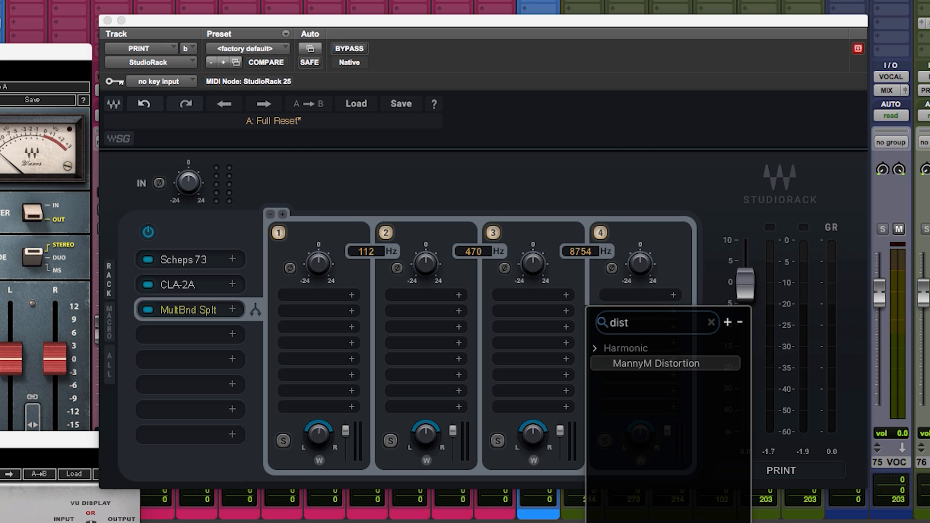
Step: Load MannyM Distortion from the Harmonic category into band four
left_click(651, 363)
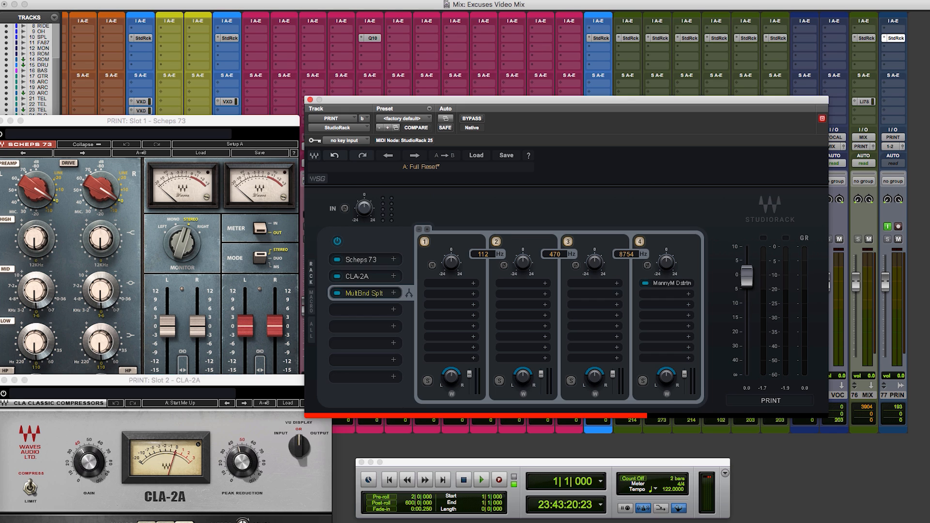
double_click(668, 283)
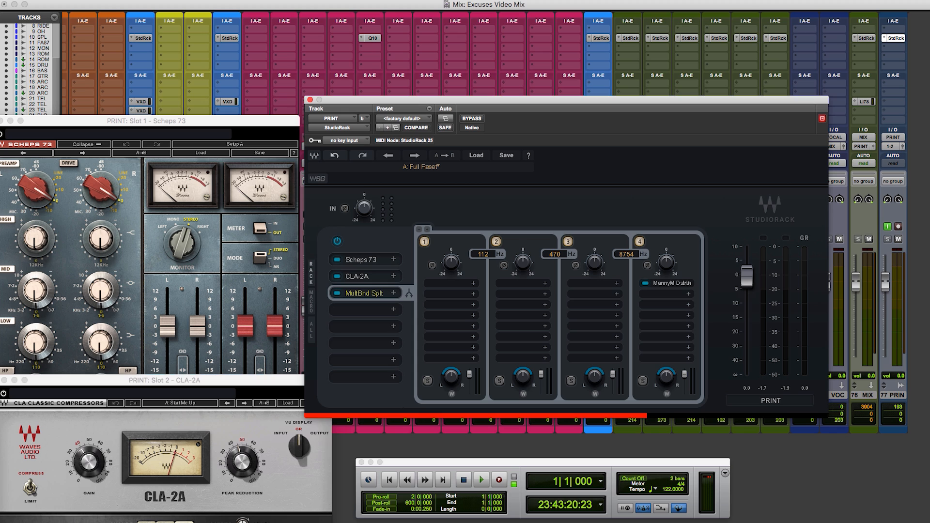
Step: Open the plugin browser on slot four and search for 'Rvox'
left_click(391, 309)
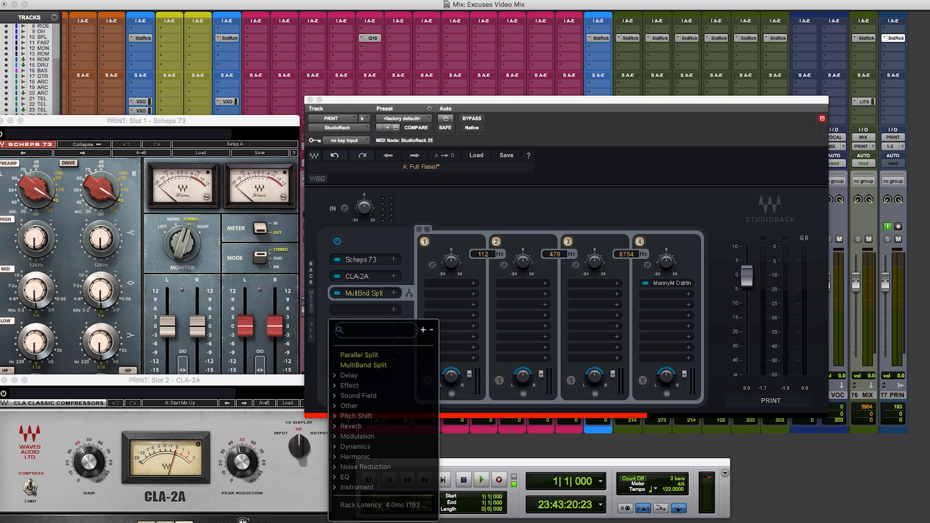
type("Rvox")
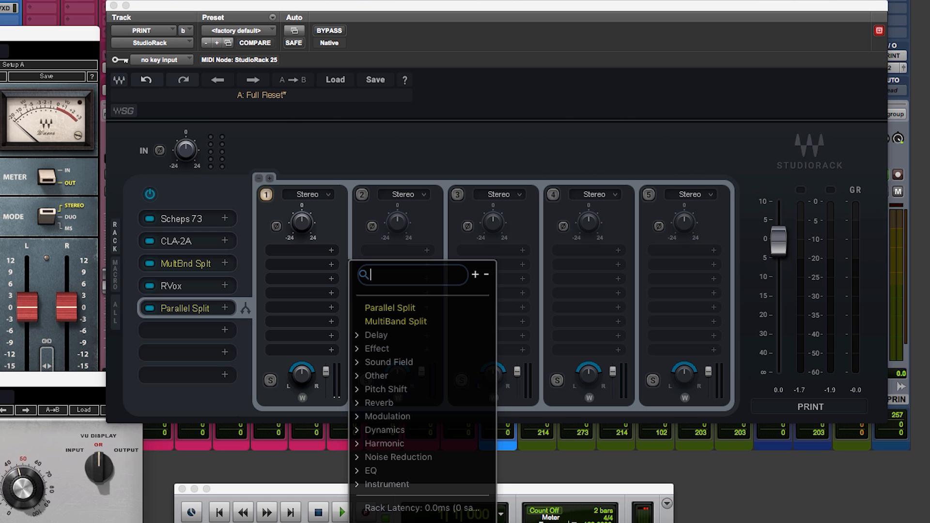
Step: Search 'RVer' and load RVerb into the second parallel branch
type("RVer")
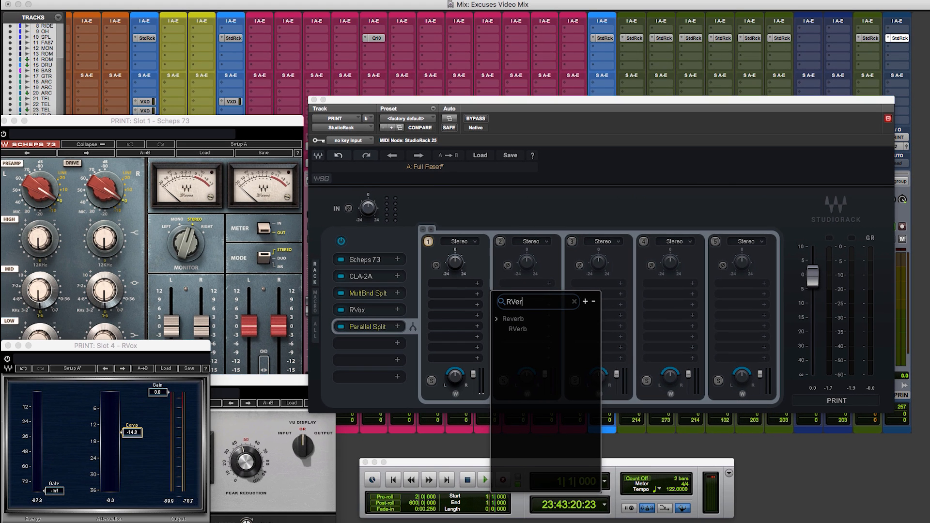
left_click(516, 329)
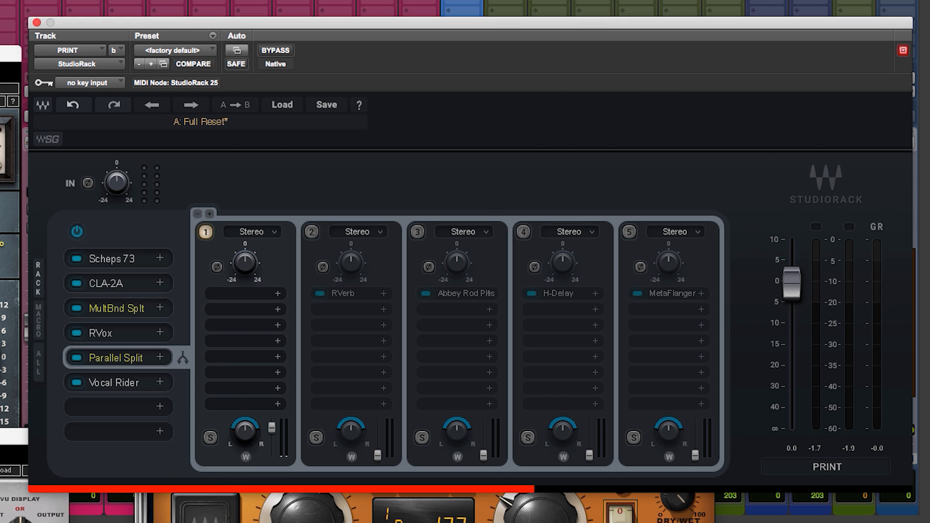
left_click(108, 383)
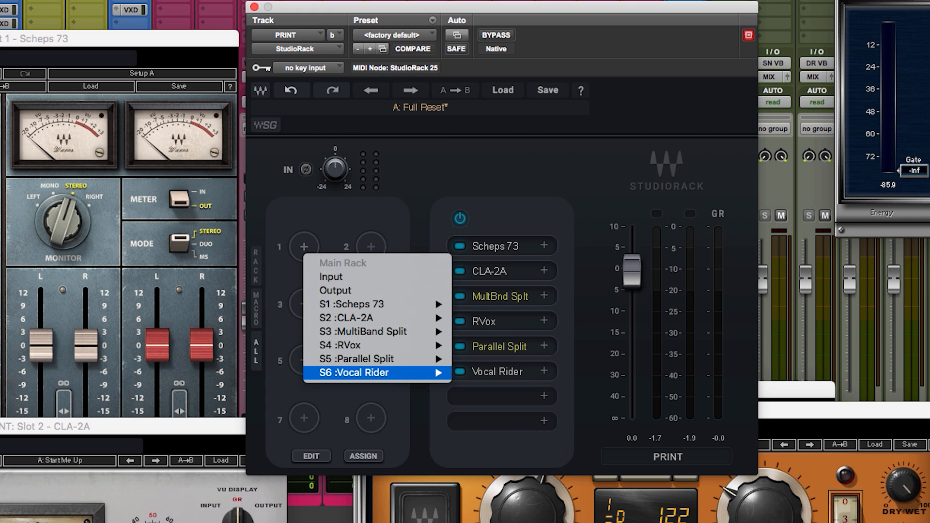
mouse_move(331, 276)
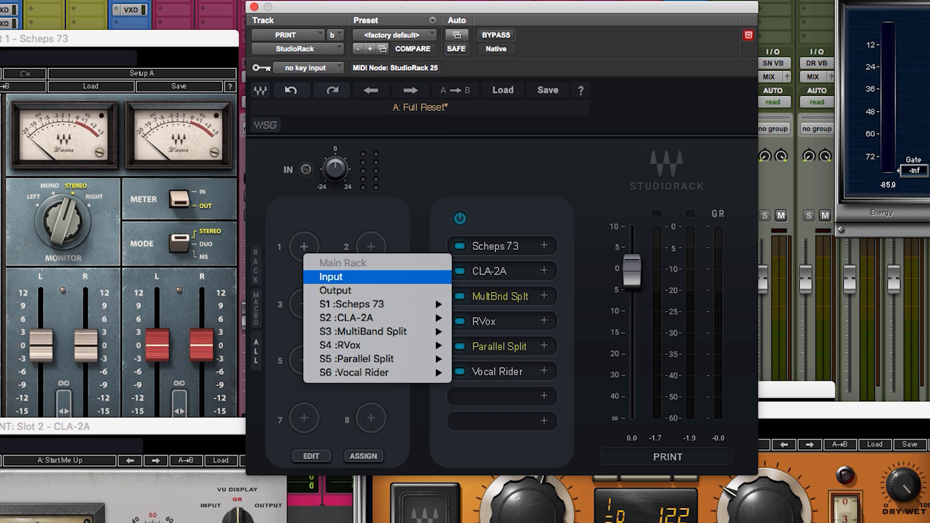
mouse_move(350, 304)
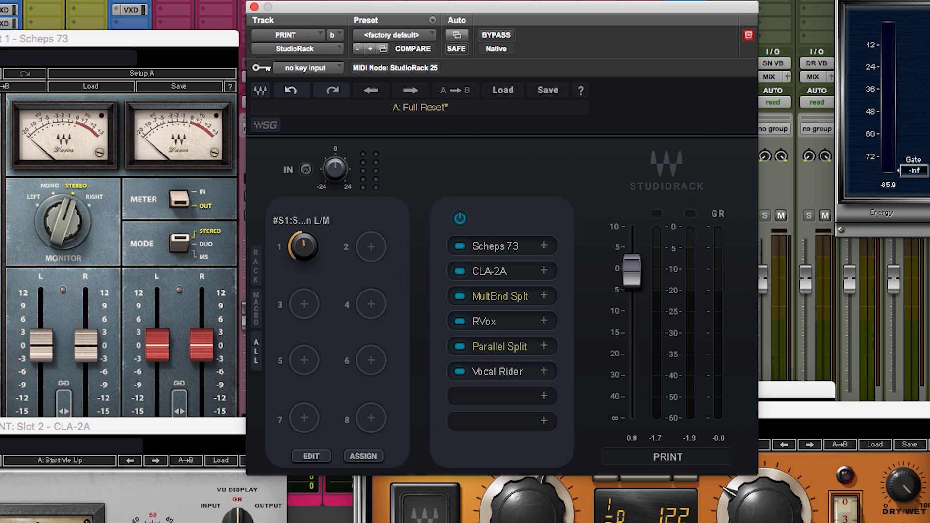
Step: Assign Macro 1 to S4 RVox Compression through its assignment menu
right_click(304, 246)
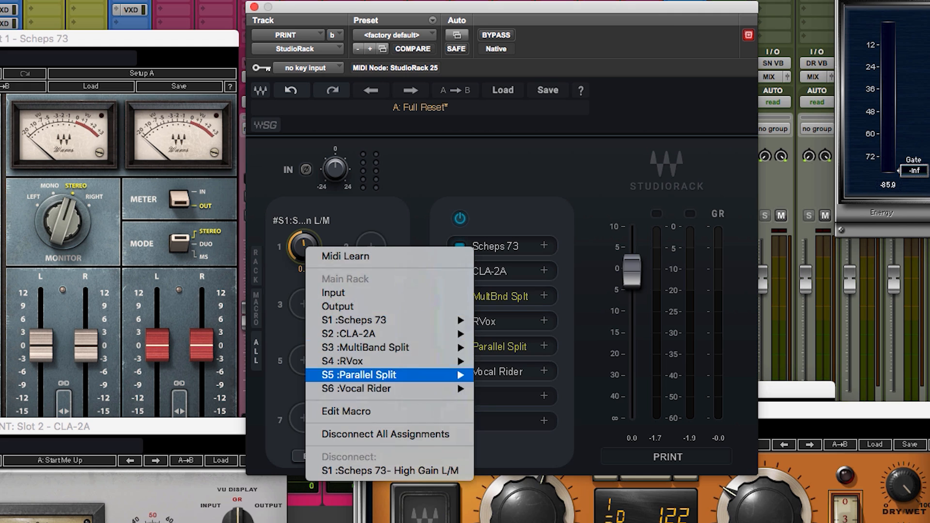
mouse_move(341, 362)
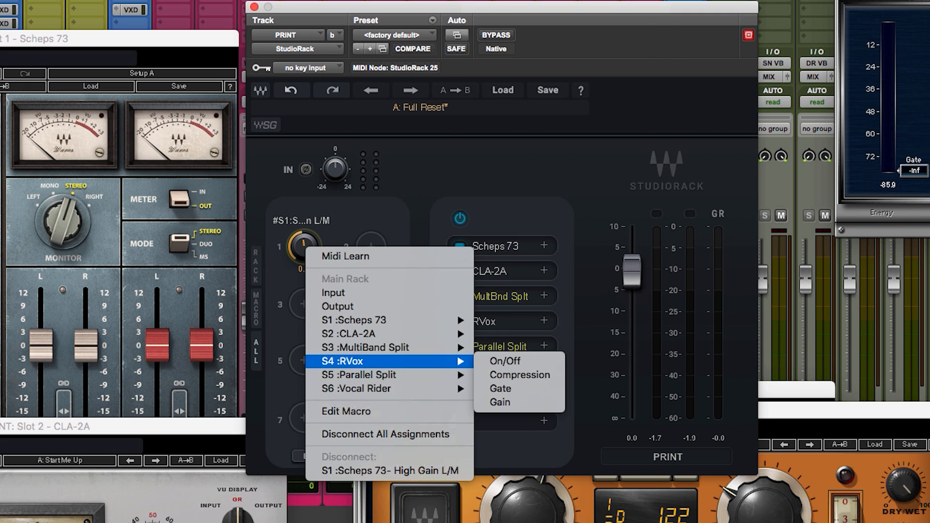
mouse_move(519, 374)
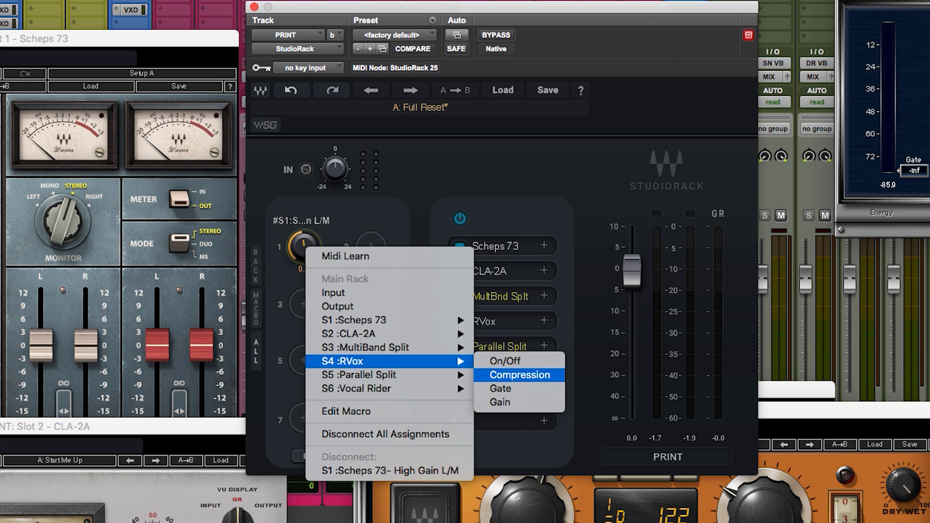
left_click(518, 374)
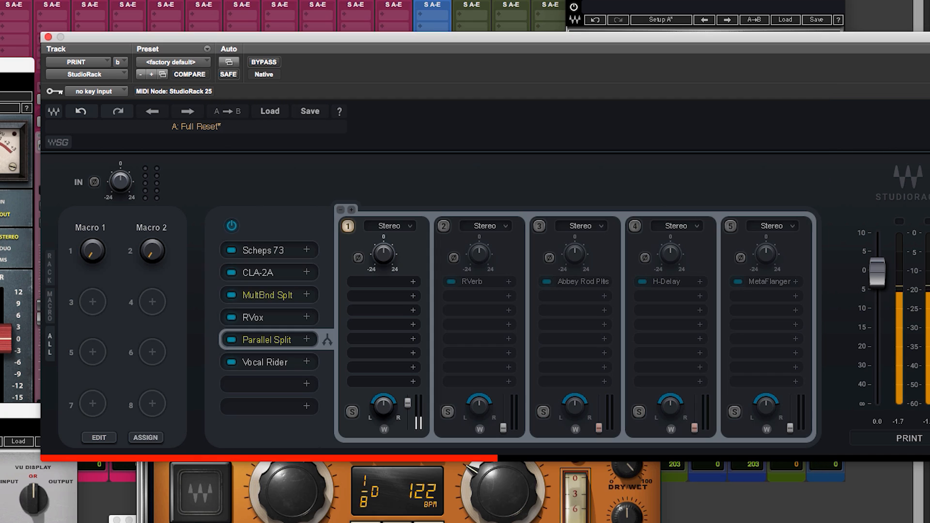
Step: Add macro 3 in assign mode, map it to CLA-2A, and open its options
left_click(145, 437)
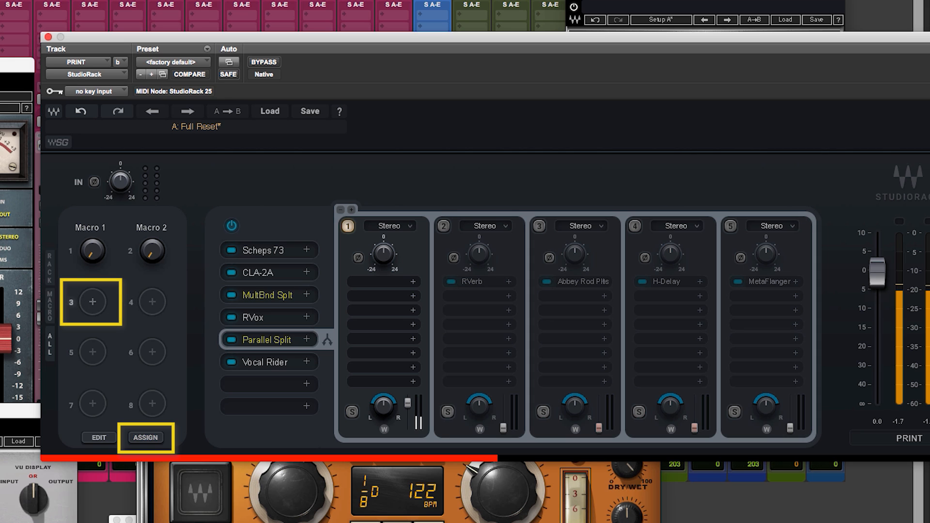
left_click(92, 302)
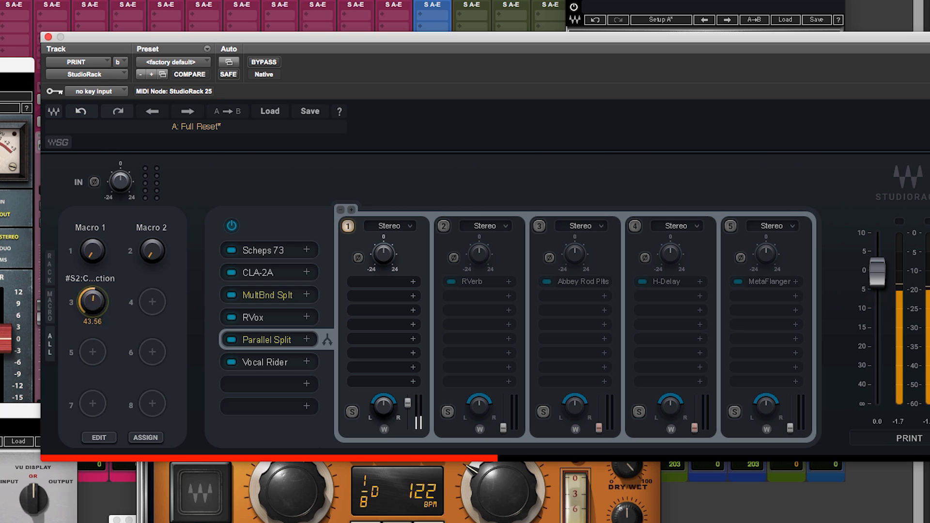
right_click(90, 302)
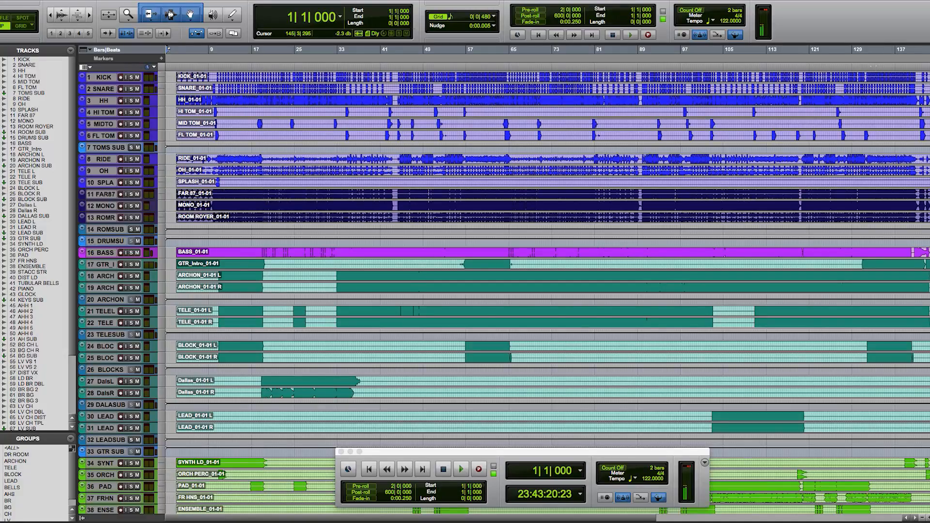
Step: Scroll through the session's tracks and across the mixer's channel strips
scroll("down", 3)
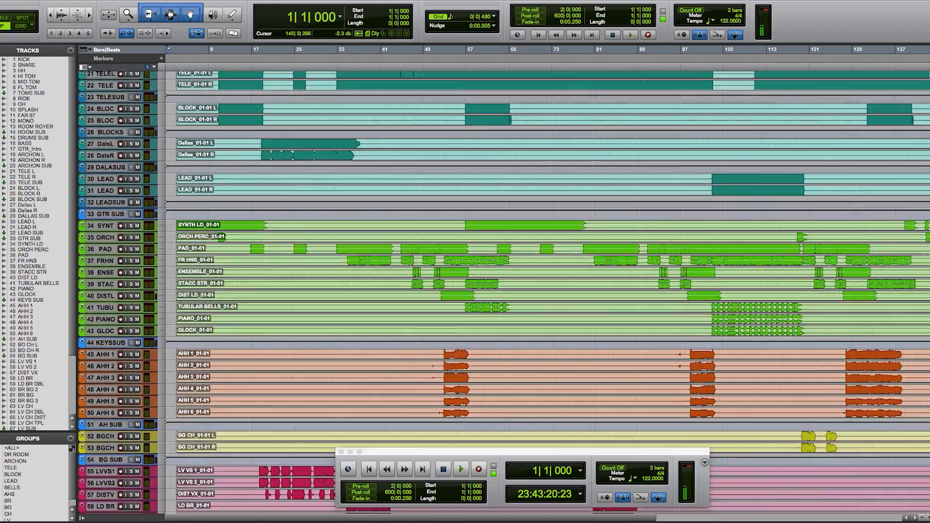
scroll("down", 3)
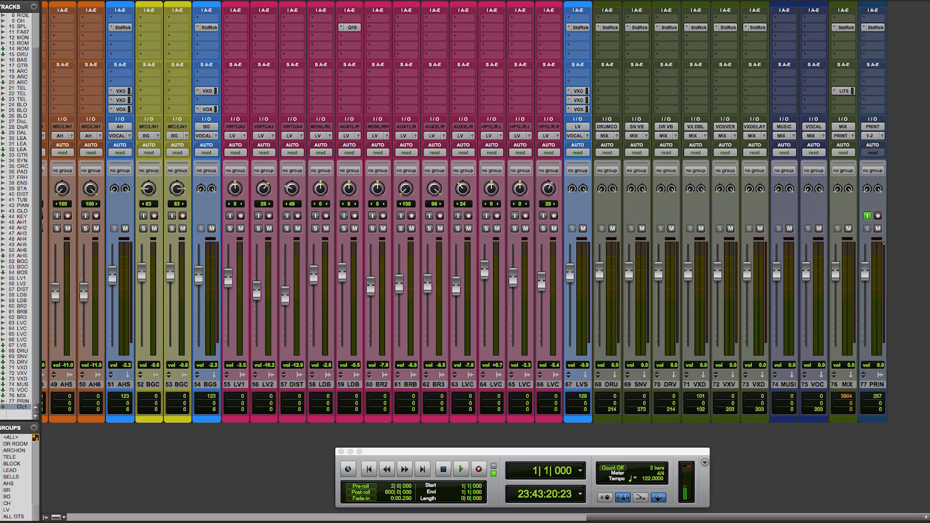
scroll("left", 3)
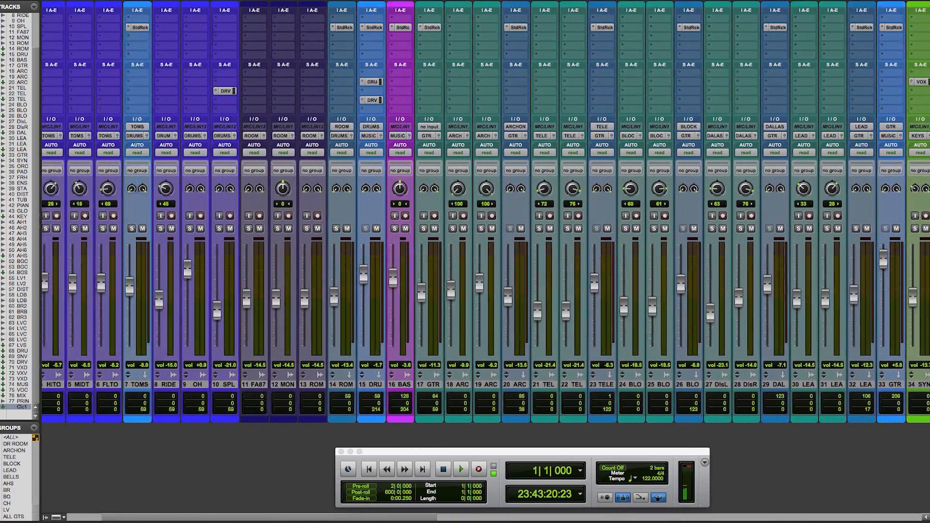
scroll("right", 3)
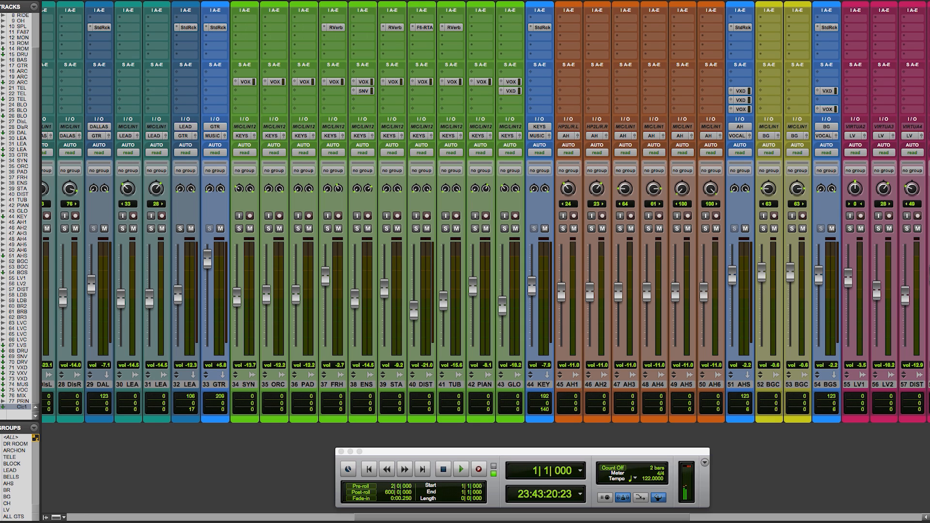
scroll("left", 3)
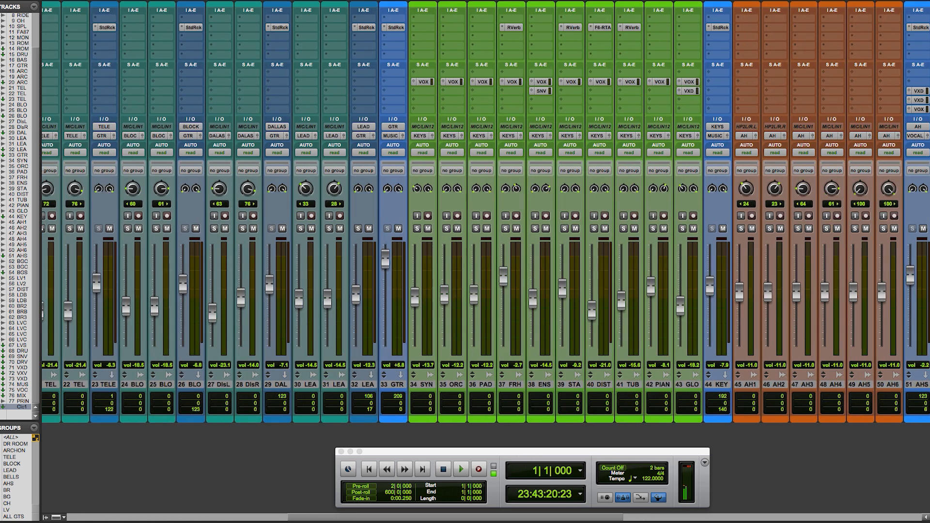
scroll("left", 3)
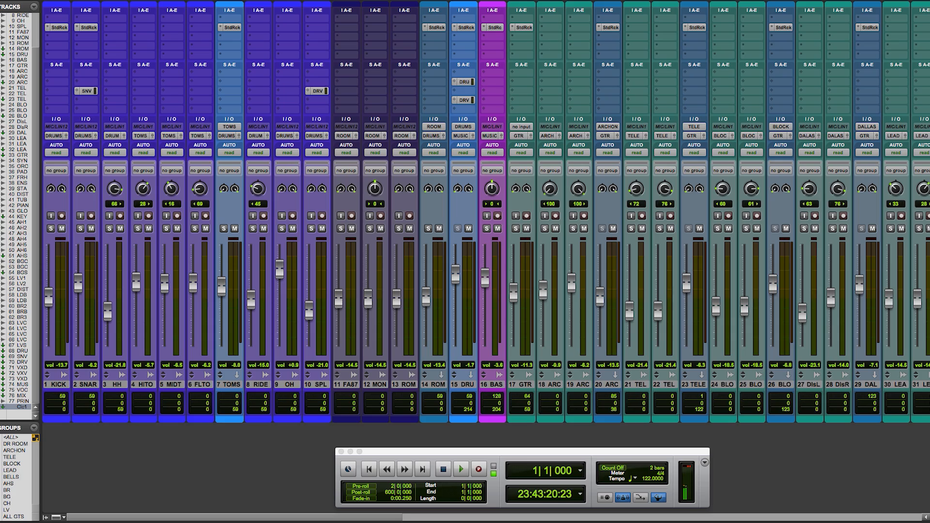
scroll("right", 3)
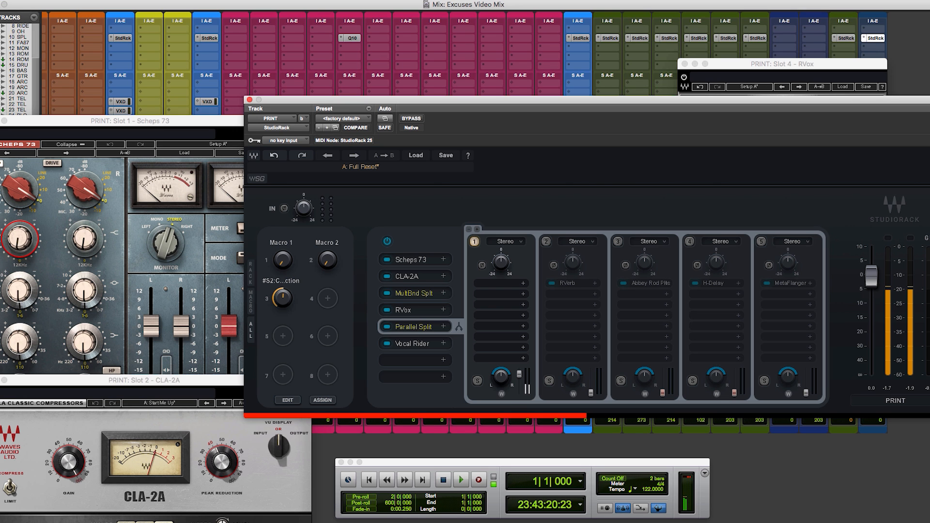
Step: Store the current rack in StudioRack's own list using Save > Put Into Preset Menu As…
left_click(446, 156)
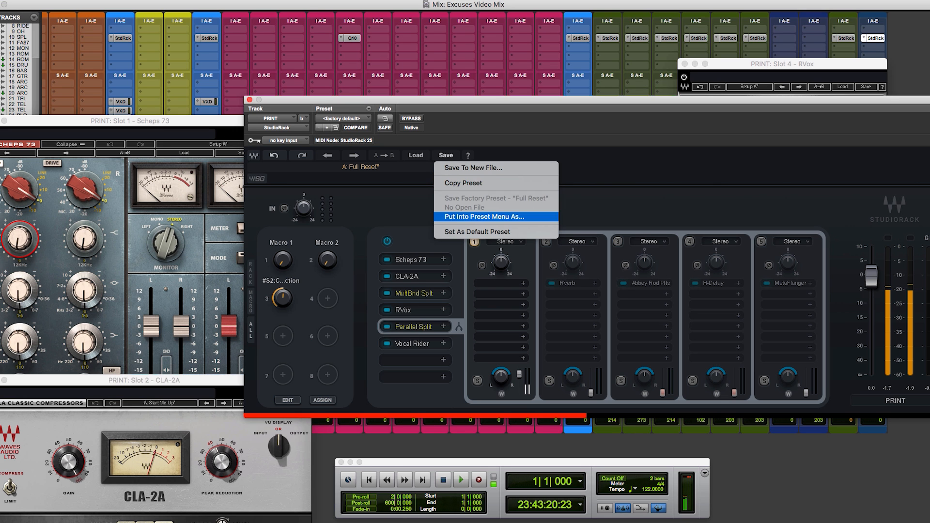
left_click(482, 217)
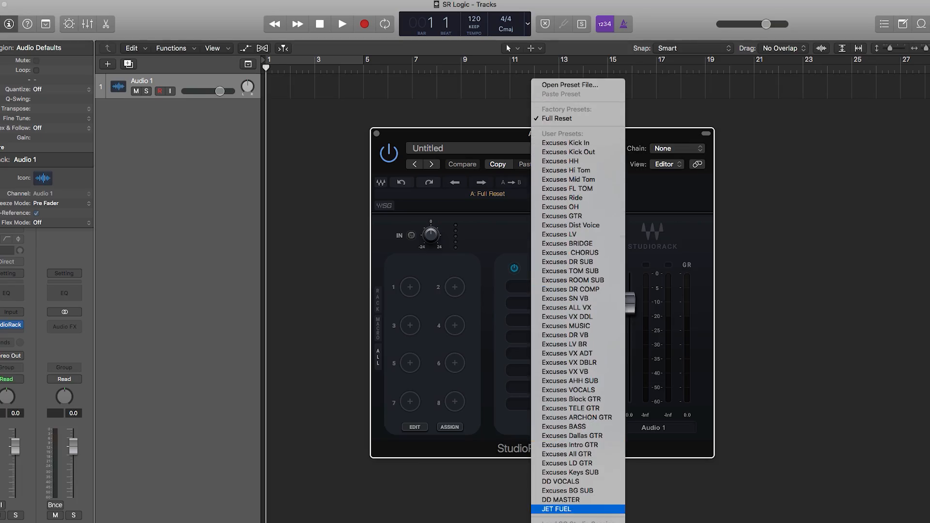
Step: Load the DD VOCALS user preset onto the empty rack from the preset menu
left_click(556, 509)
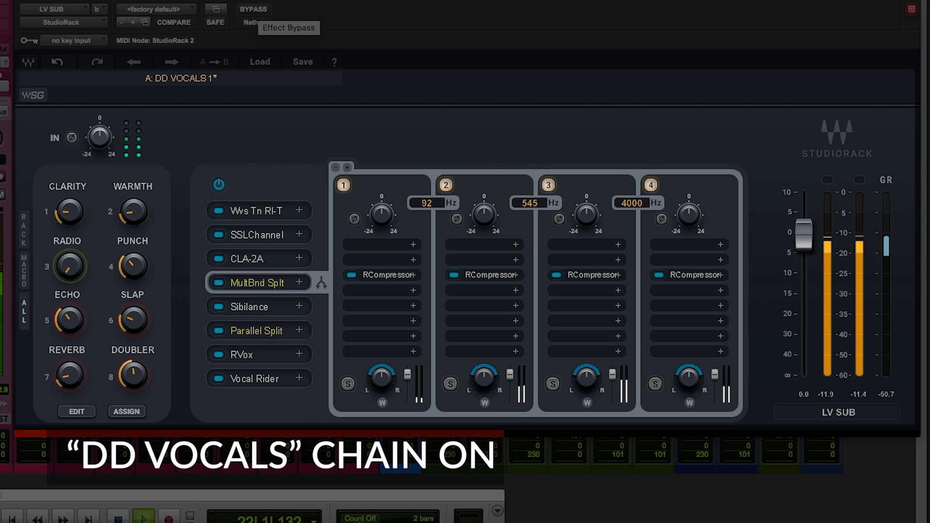
Step: Bypass and re-enable the DD VOCALS chain, then raise and lower the CLARITY macro
left_click(254, 8)
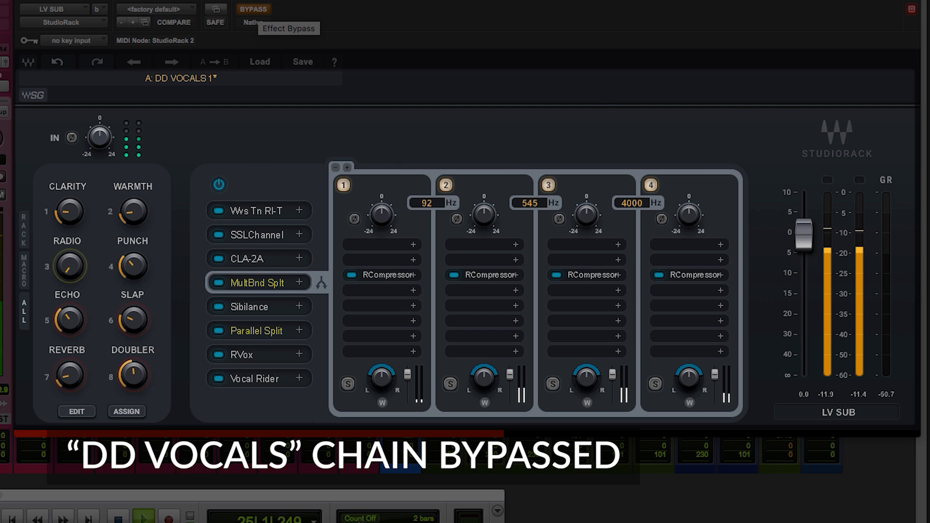
left_click(253, 8)
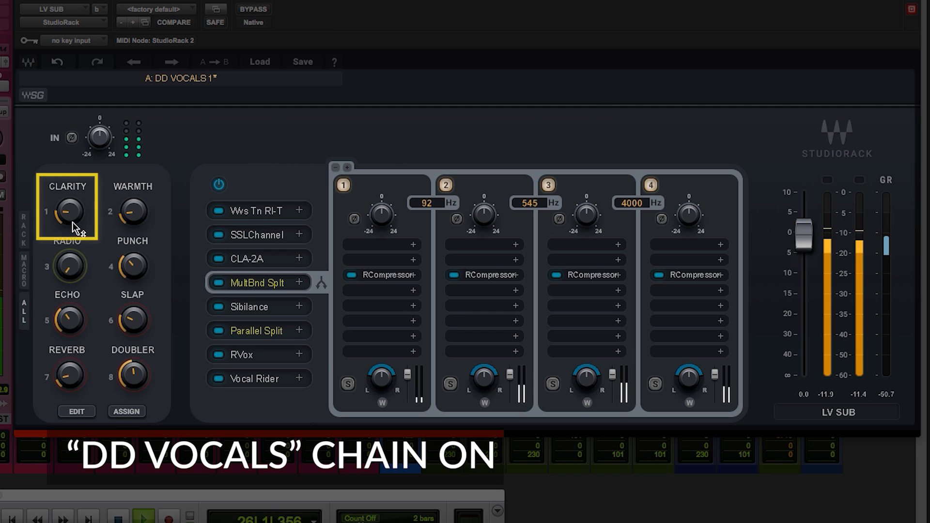
left_click_drag(67, 212, 71, 201)
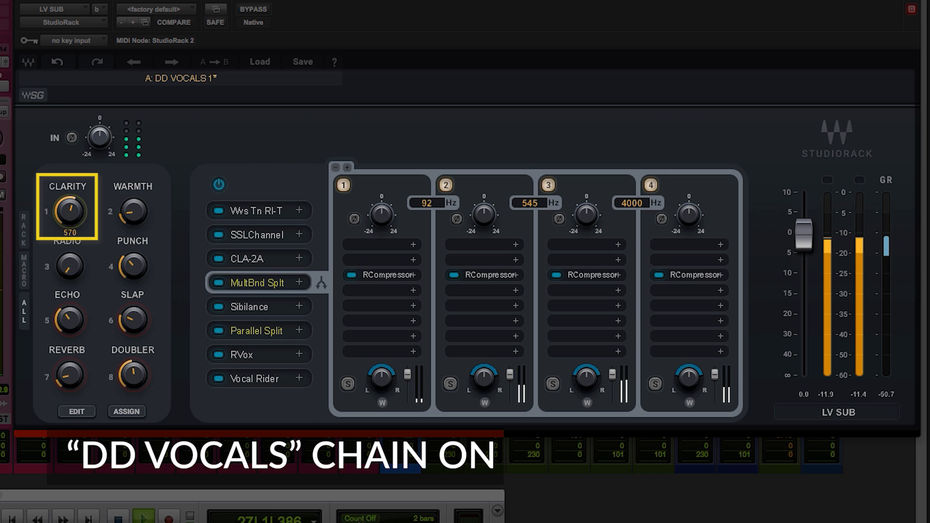
left_click_drag(67, 212, 66, 190)
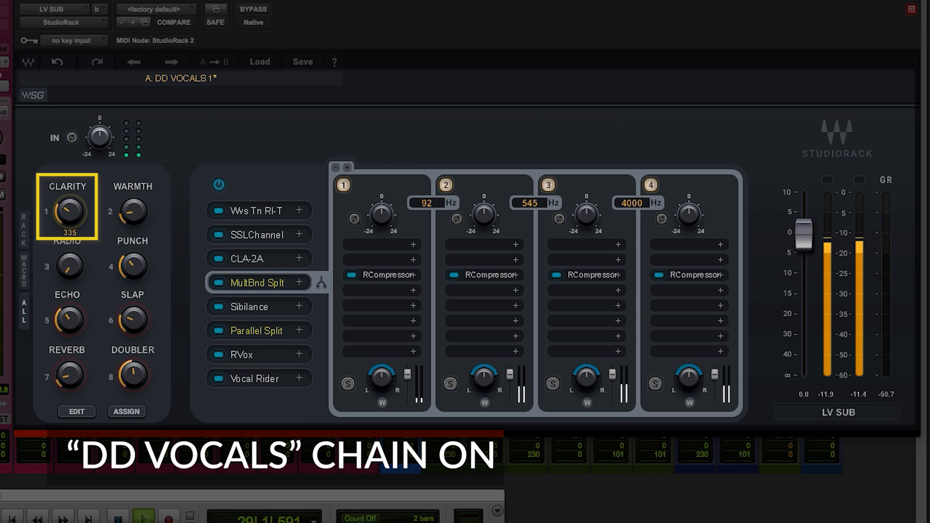
Step: Change the WARMTH macro amount, then try the SLAP macro
left_click(131, 212)
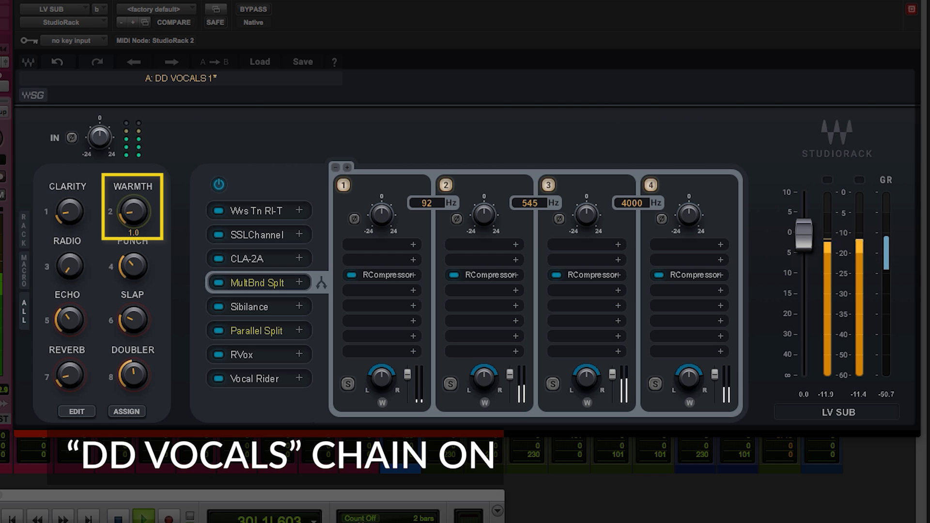
left_click_drag(131, 211, 132, 178)
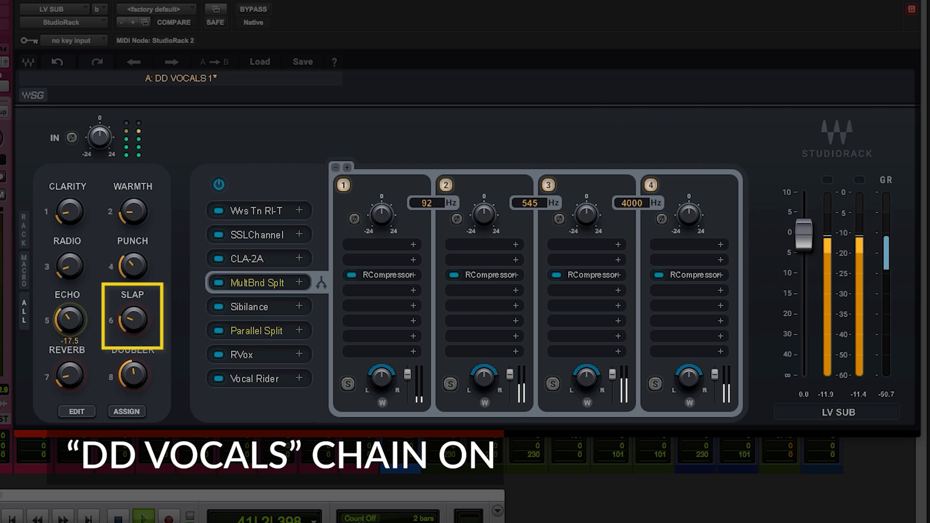
left_click(66, 375)
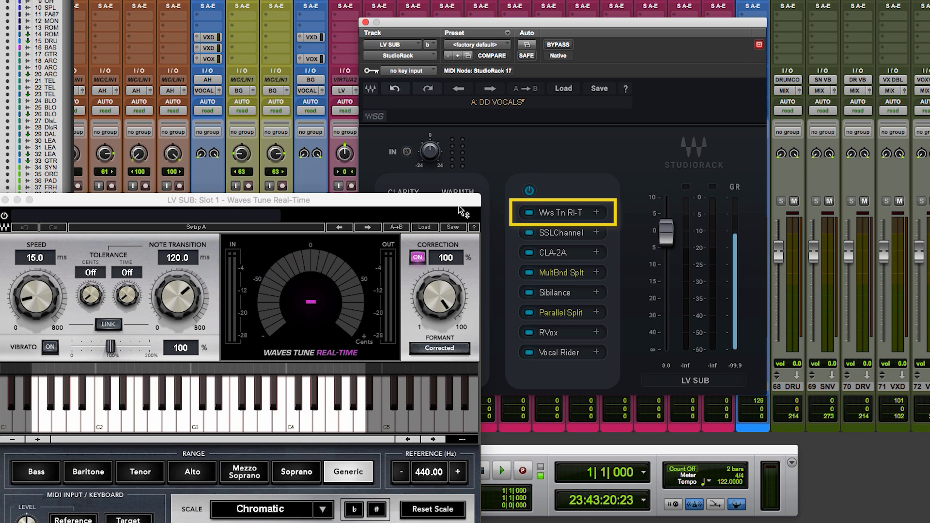
mouse_move(463, 211)
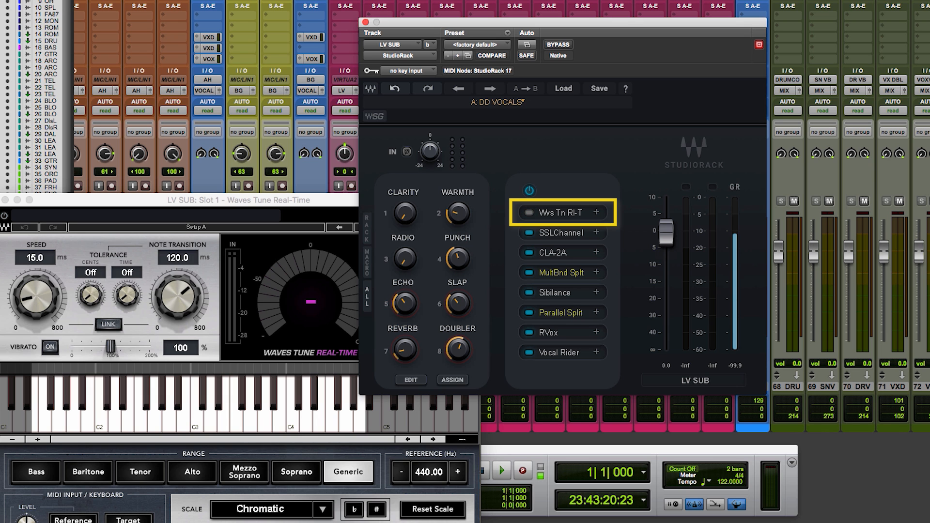
Step: Review and close the CLA-2A editor, then open a multiband band's RCompressor
left_click(553, 233)
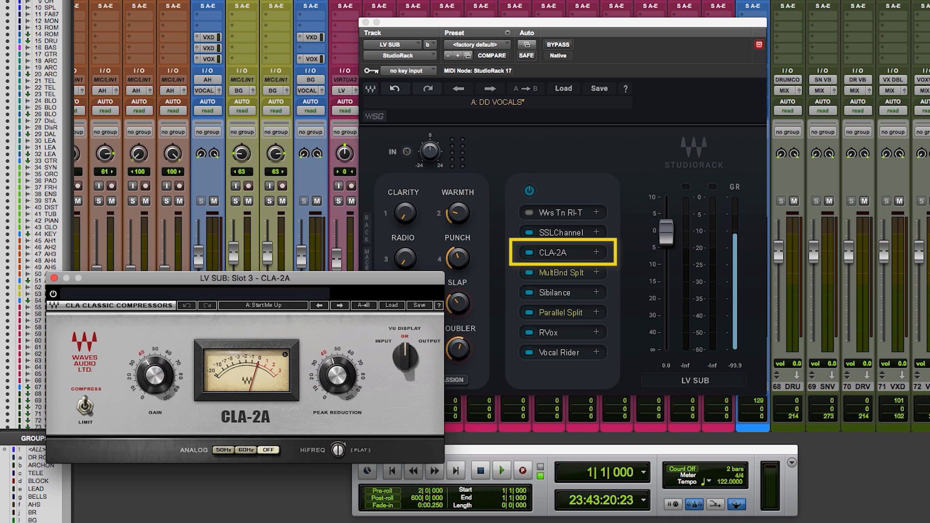
left_click(66, 278)
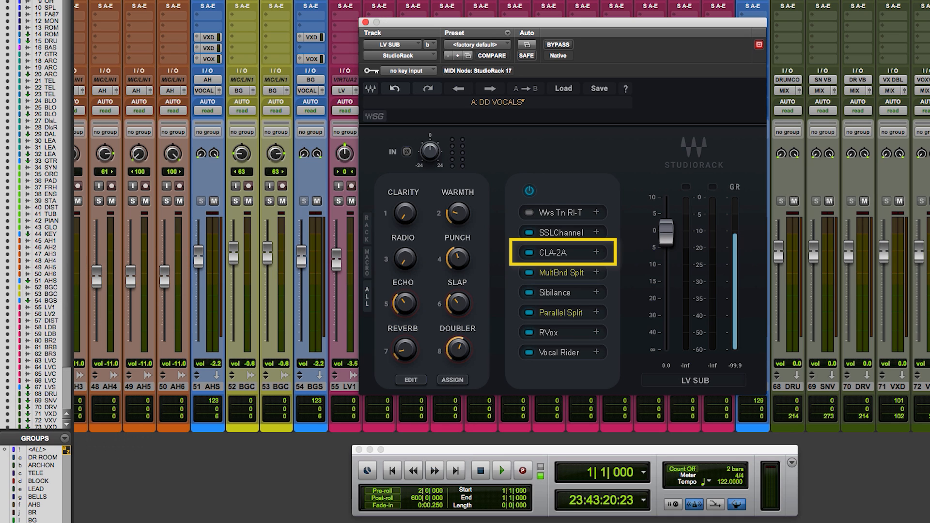
left_click(558, 272)
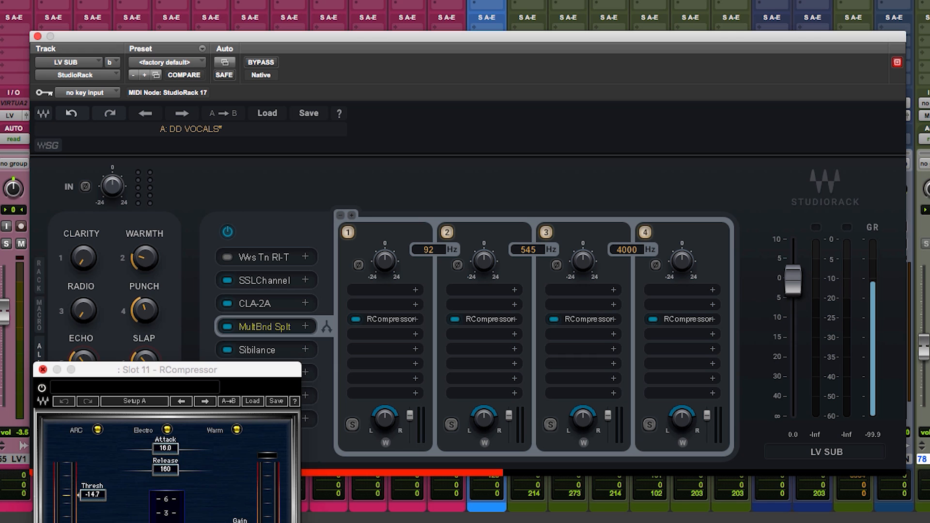
Step: Check another band's RCompressor, then open the slot-five Sibilance de-esser
left_click(43, 369)
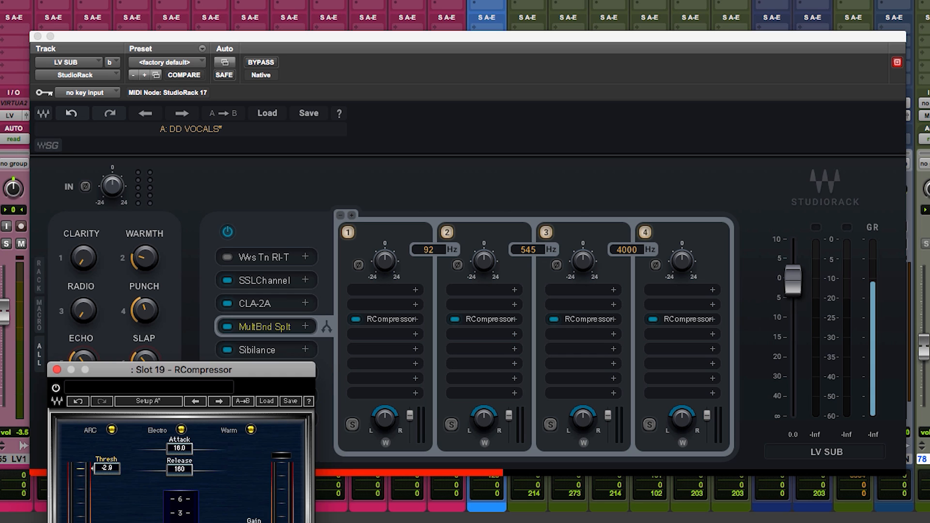
left_click(58, 370)
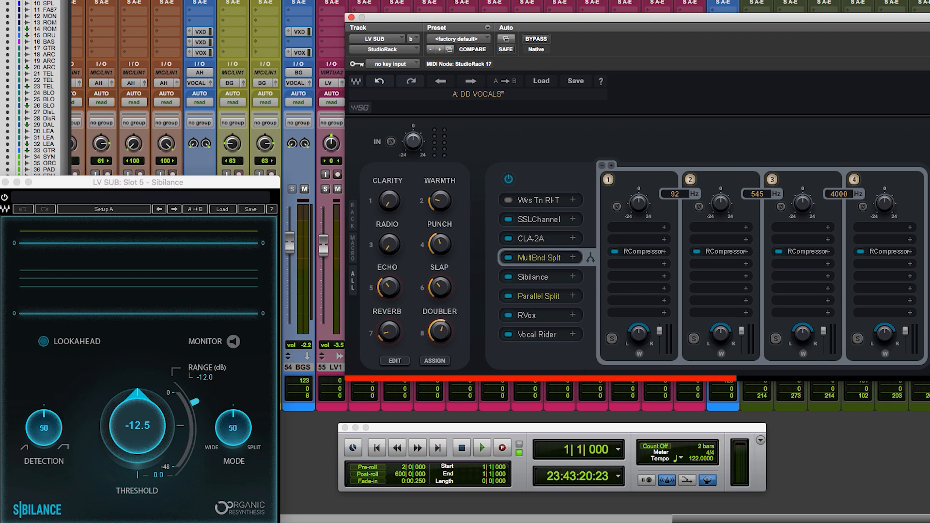
Step: Reveal the Parallel Split's five chains, review RVox and Vocal Rider, then close their windows
left_click(540, 277)
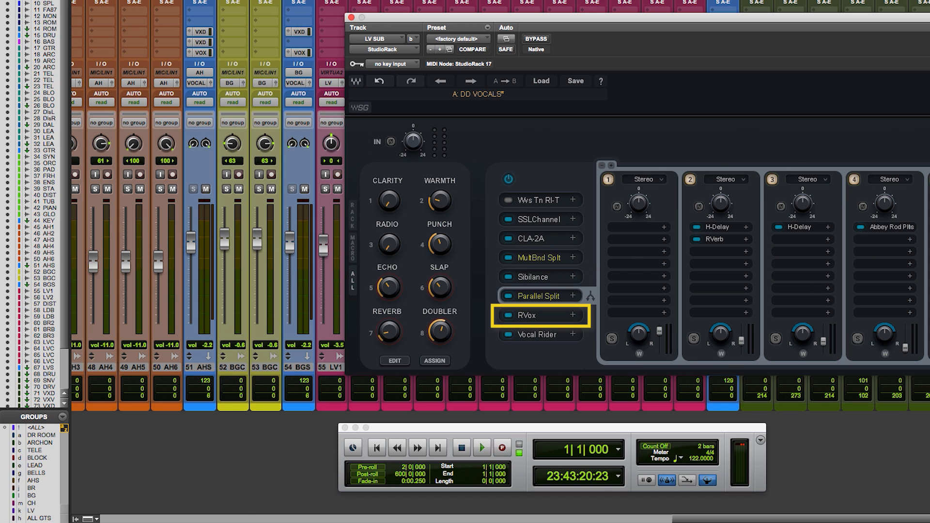
left_click(534, 315)
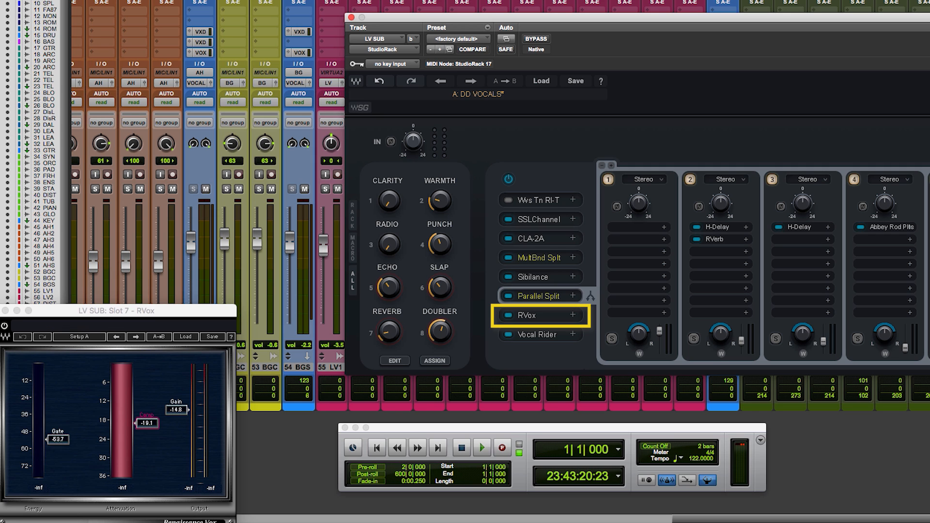
left_click(534, 334)
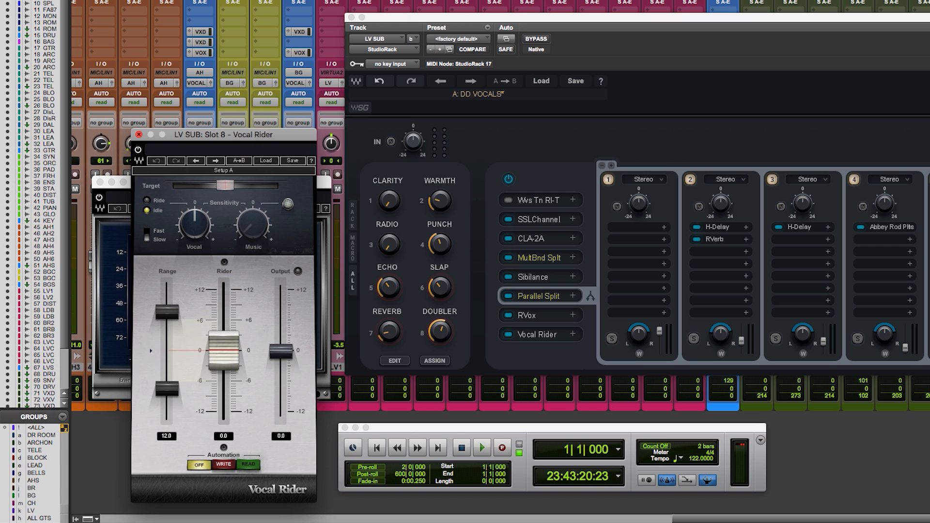
left_click(140, 134)
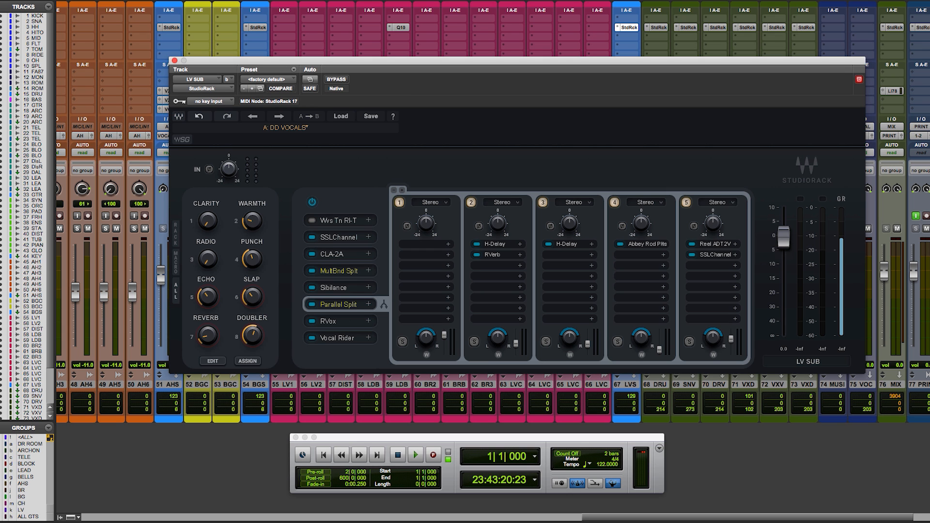
Step: Show the macro mapping table and begin renaming CLARITY to SUPER CLEAR
left_click(246, 360)
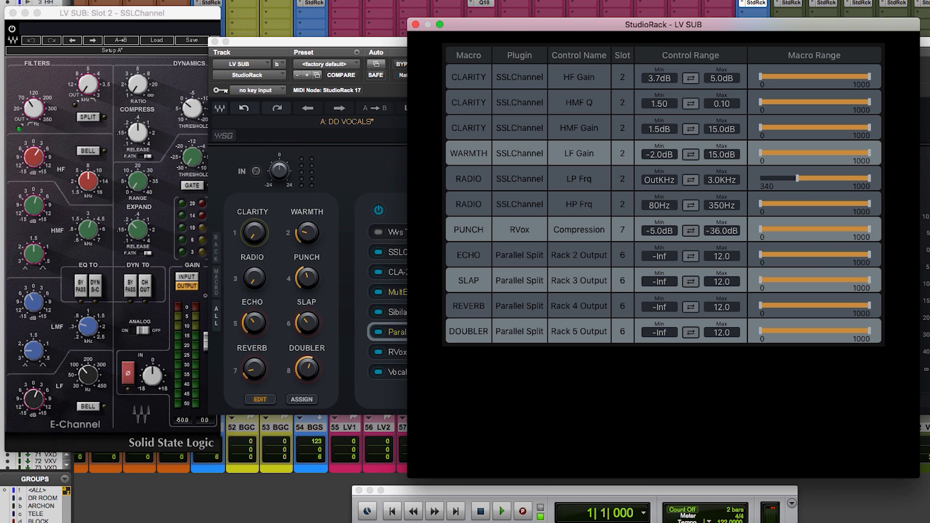
left_click(306, 233)
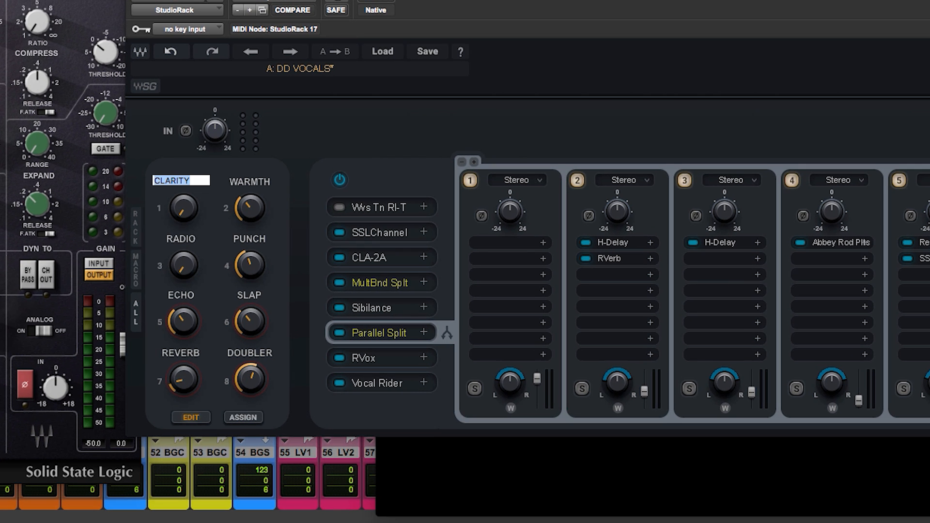
type("SUPER")
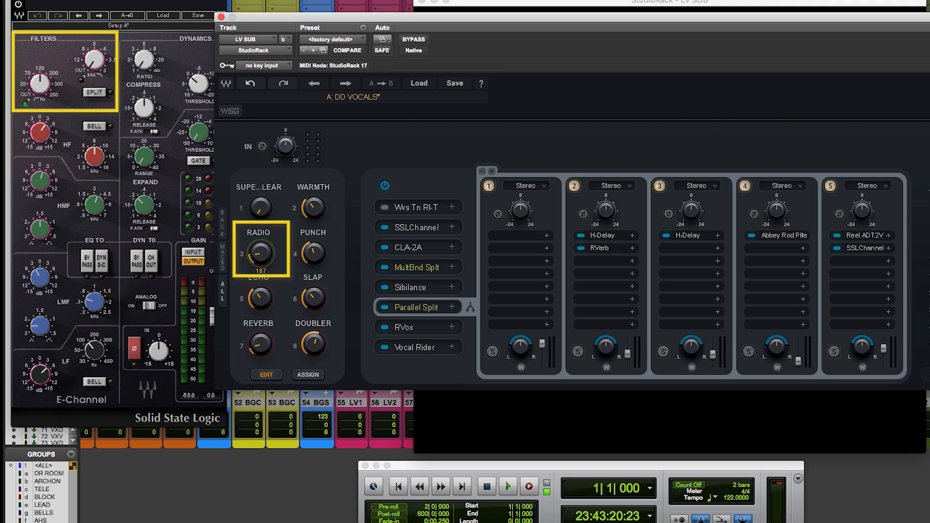
Step: Push the RADIO macro up twice to sweep the SSLChannel filters, then return to the rack
left_click_drag(258, 249, 258, 214)
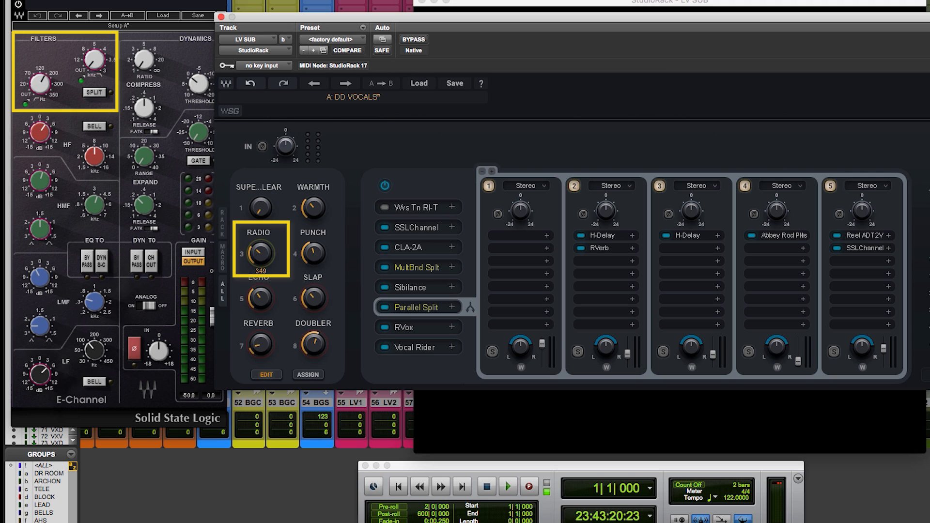
left_click_drag(258, 249, 258, 214)
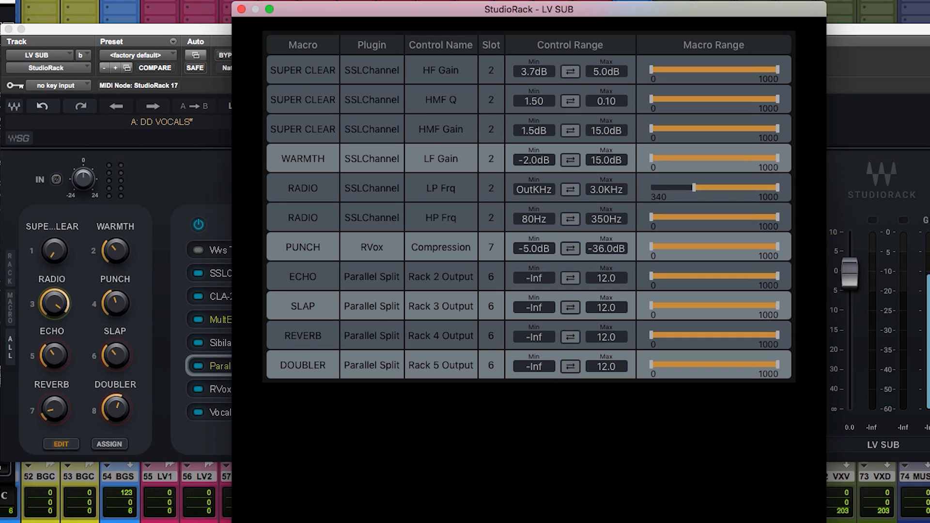
left_click(714, 187)
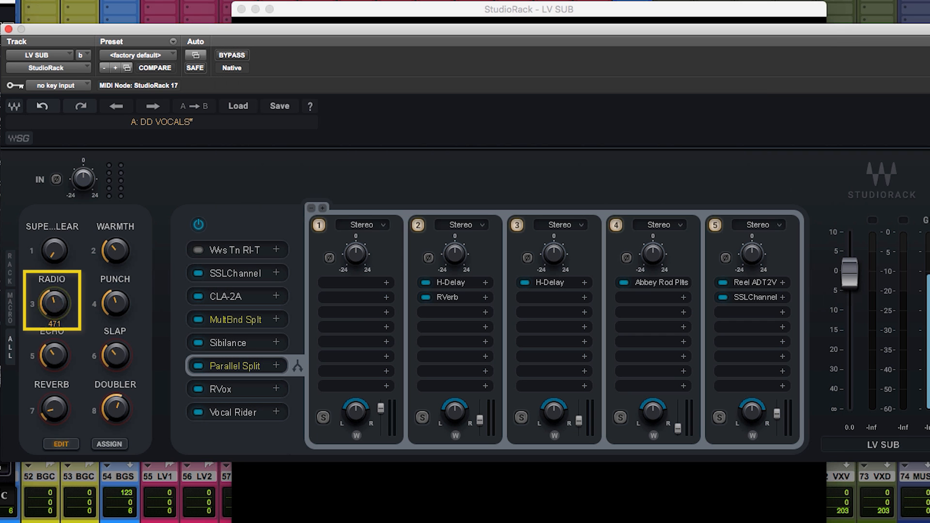
left_click(109, 444)
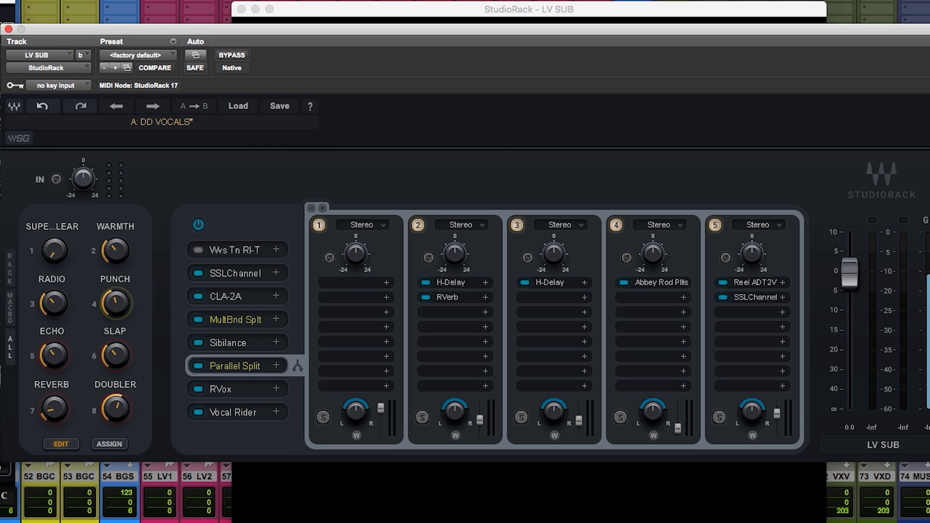
Step: Open RVox, inspect the ECHO macro's mappings, and raise ECHO to bring in delay
double_click(225, 388)
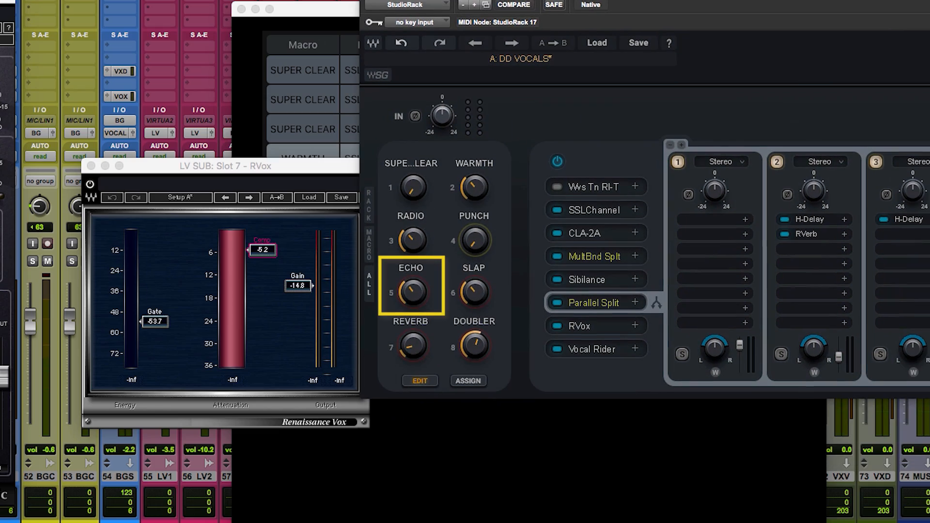
right_click(410, 293)
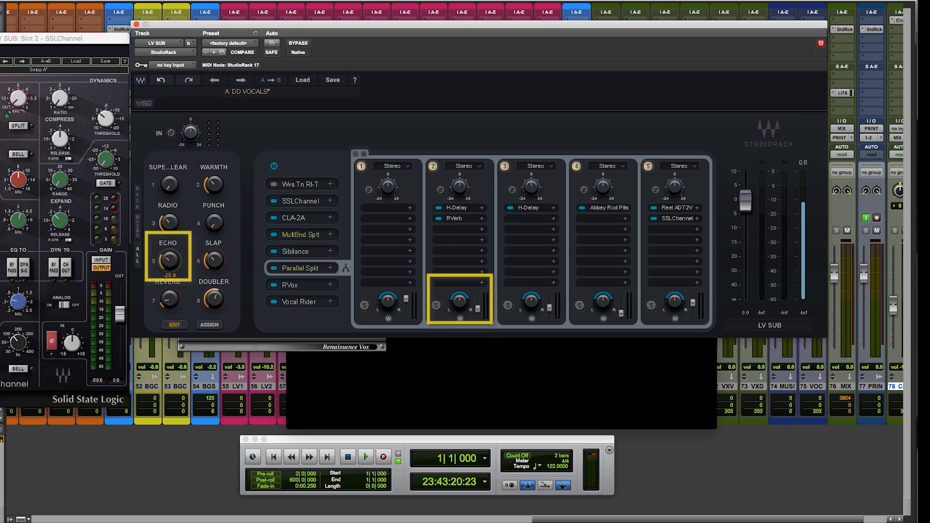
left_click_drag(168, 256, 168, 237)
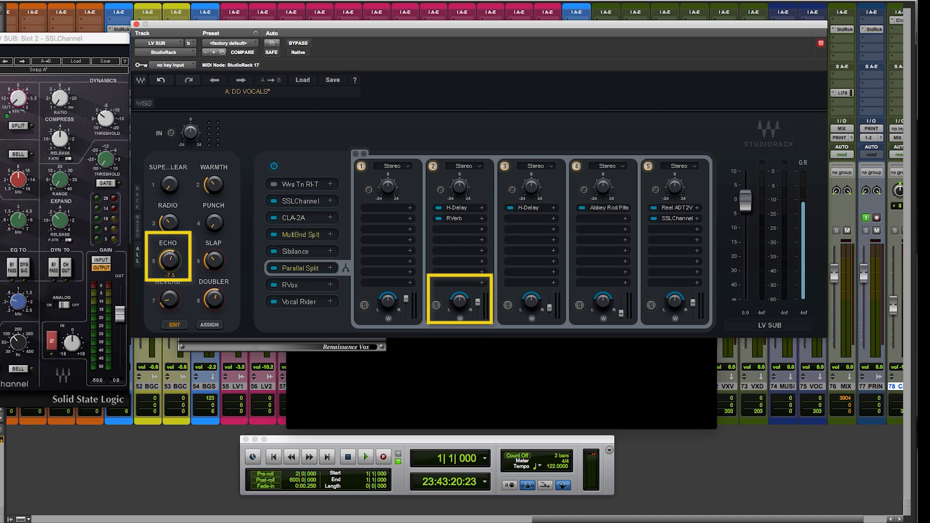
Step: Open the H-Delay, reverb, second delay and doubler chain plugins
double_click(458, 208)
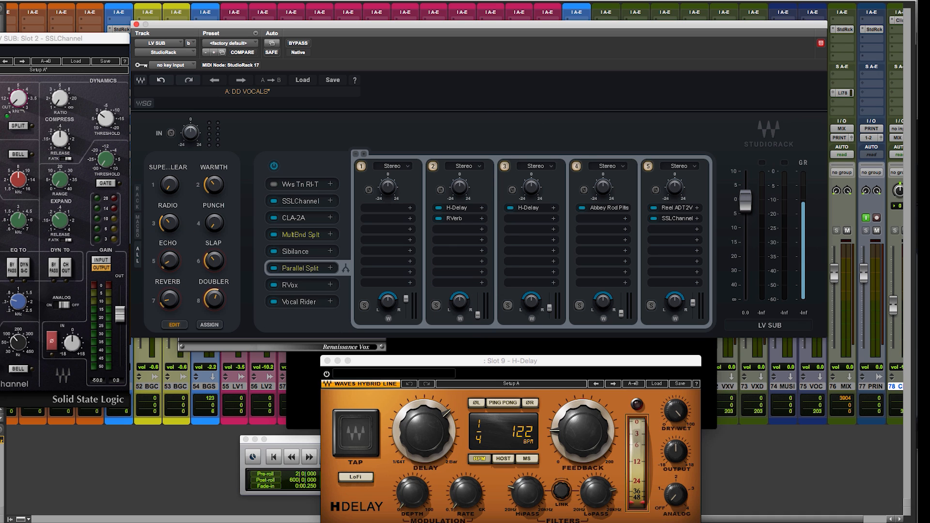
left_click(454, 218)
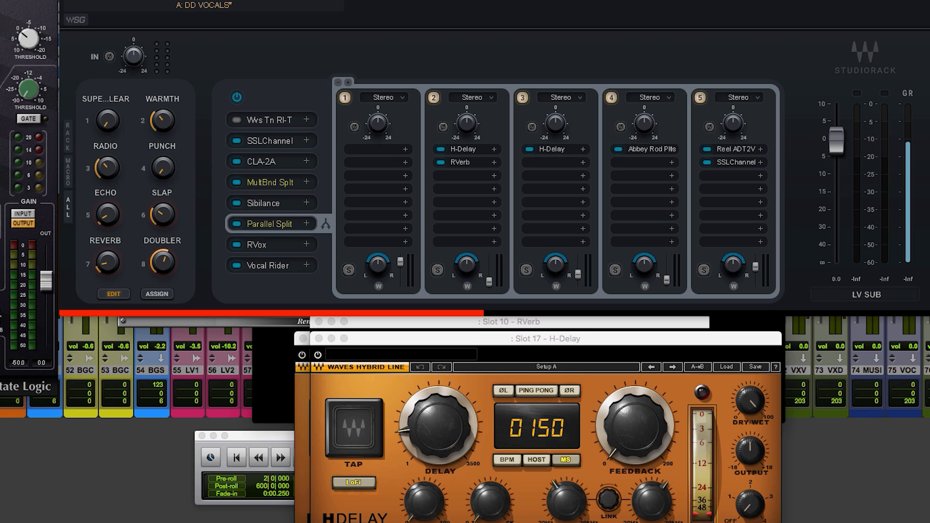
left_click(105, 261)
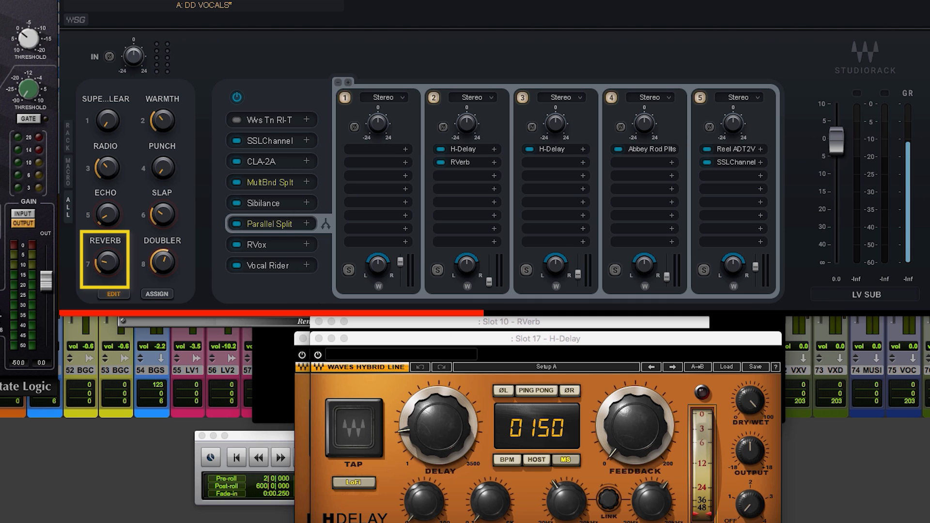
left_click(161, 265)
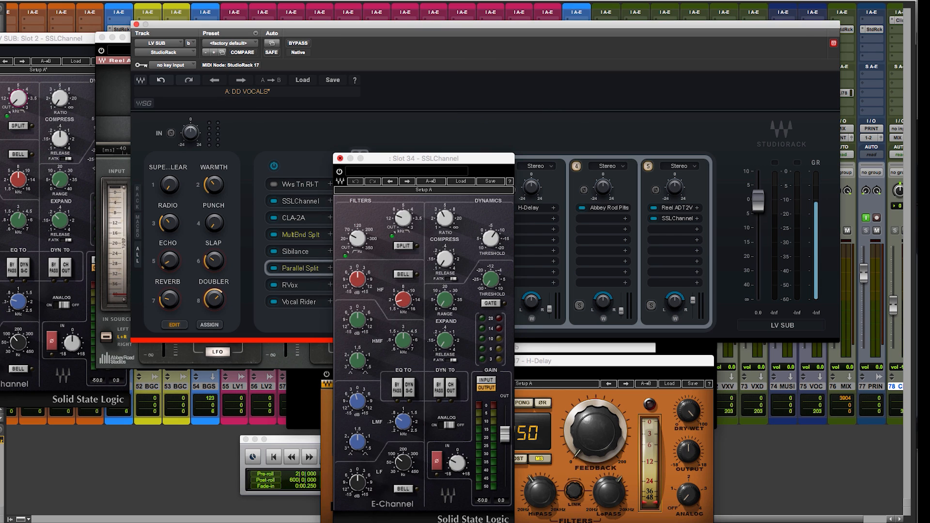
Step: Close the doubler chain's SSLChannel window and bring up the rack's saved preset list
left_click(340, 158)
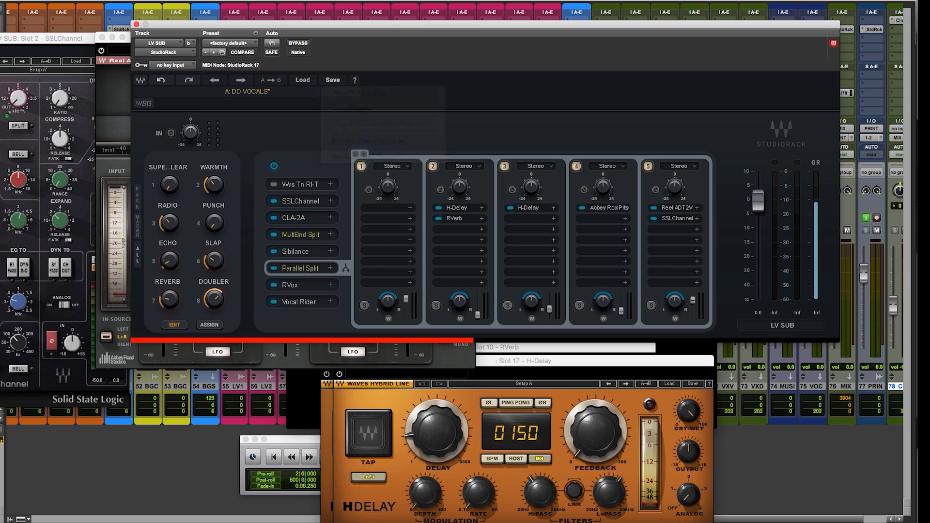
left_click(230, 32)
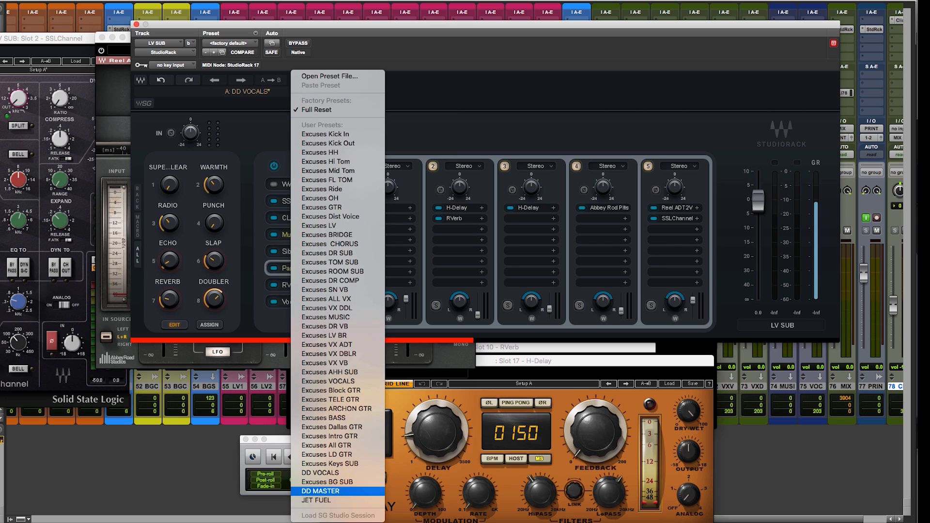
mouse_move(325, 152)
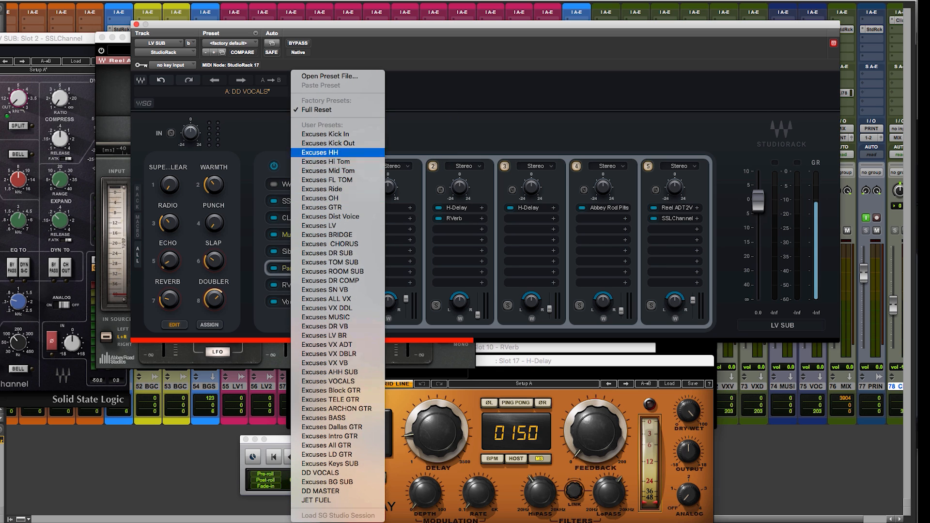
mouse_move(321, 473)
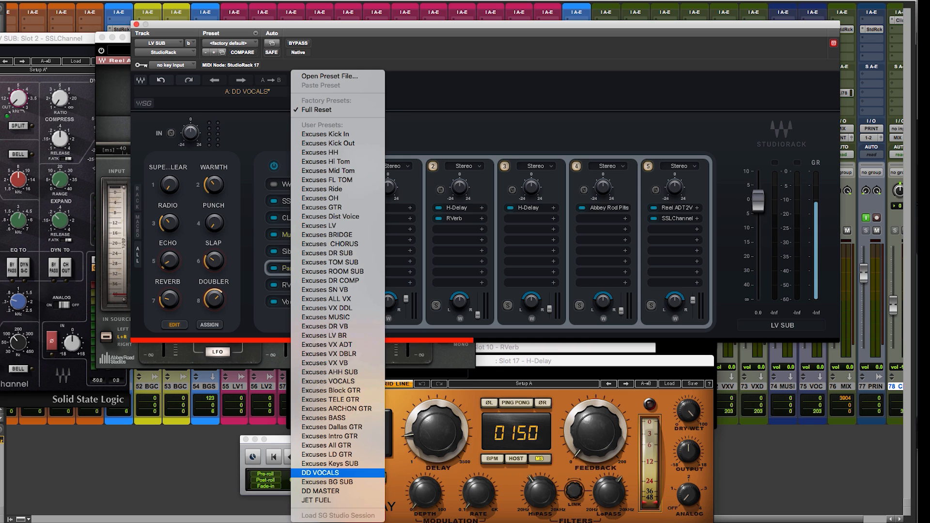